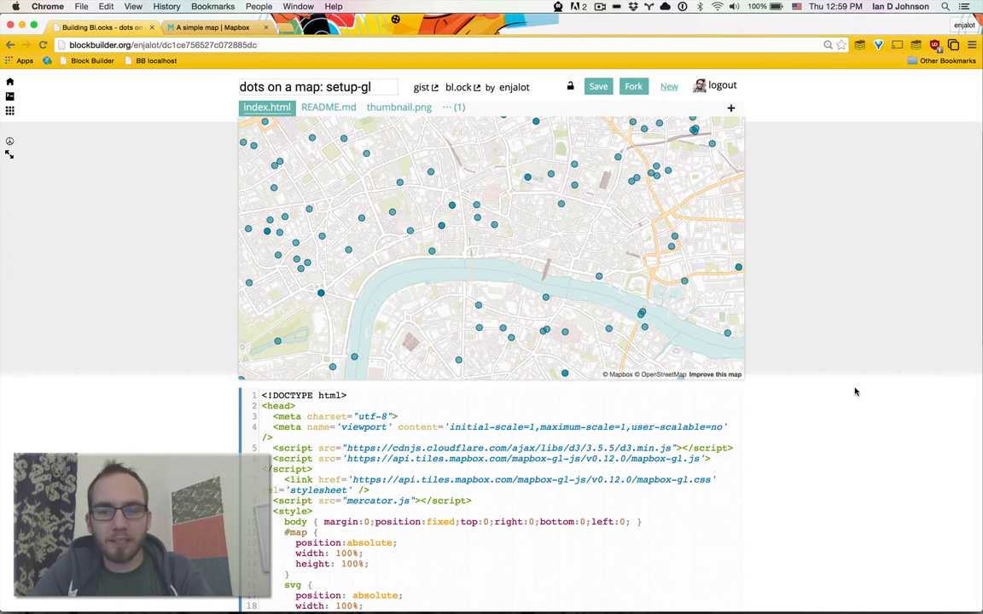
pyautogui.moveTo(482, 233)
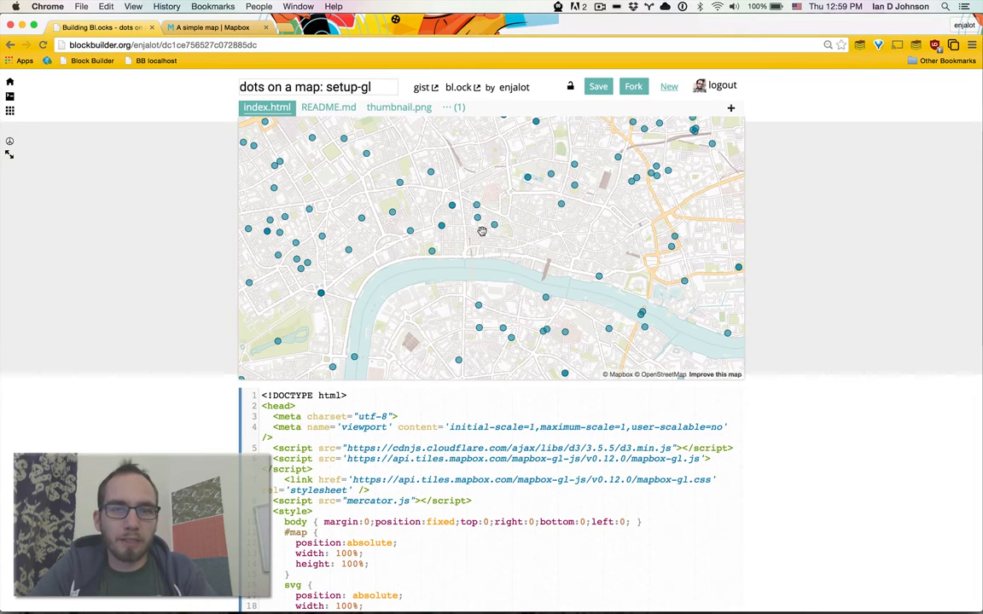
pyautogui.moveTo(499, 211)
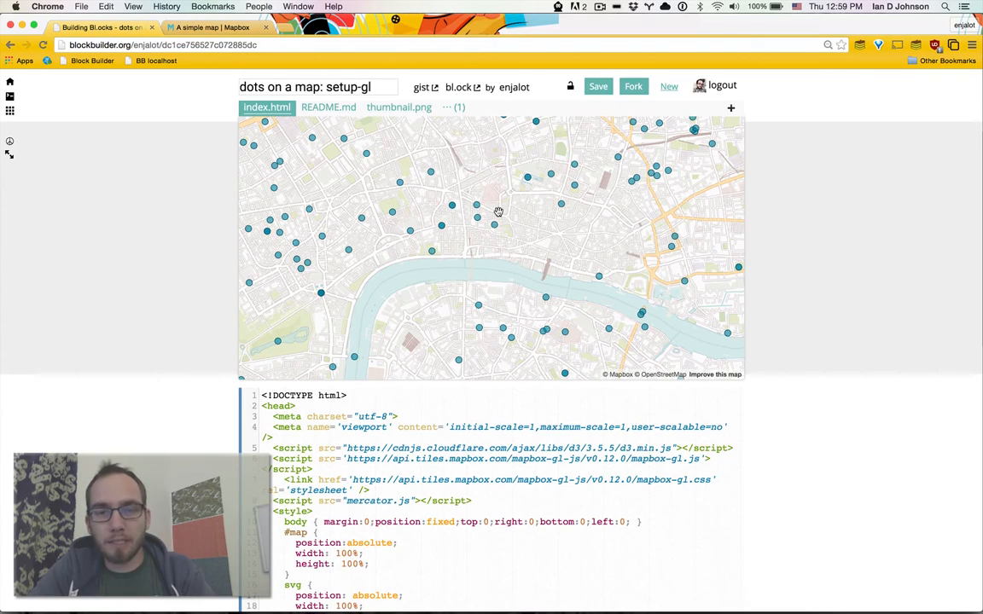
# - Pan the London dots map, then switch to the Mapbox 'A simple map' example
pyautogui.moveTo(498, 212); pyautogui.dragTo(437, 237)
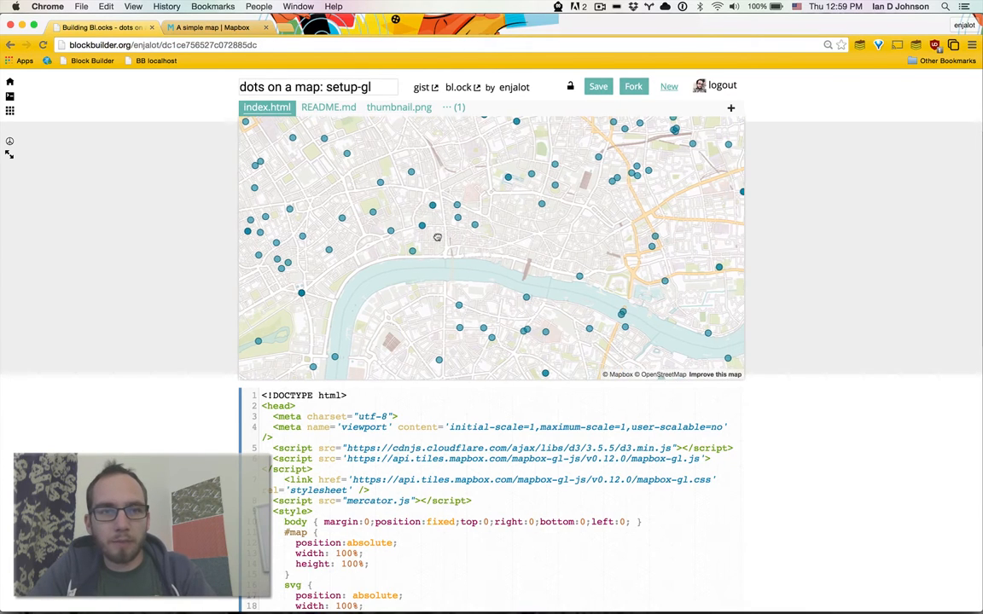
pyautogui.click(214, 27)
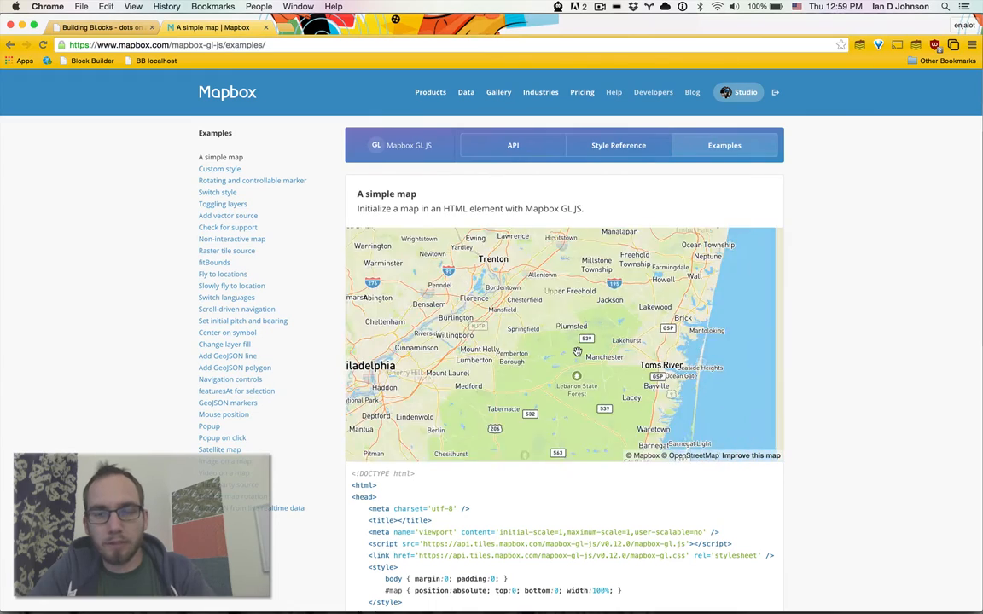
# - Pan the example map around Trenton and review its HTML code below
pyautogui.scroll(3)
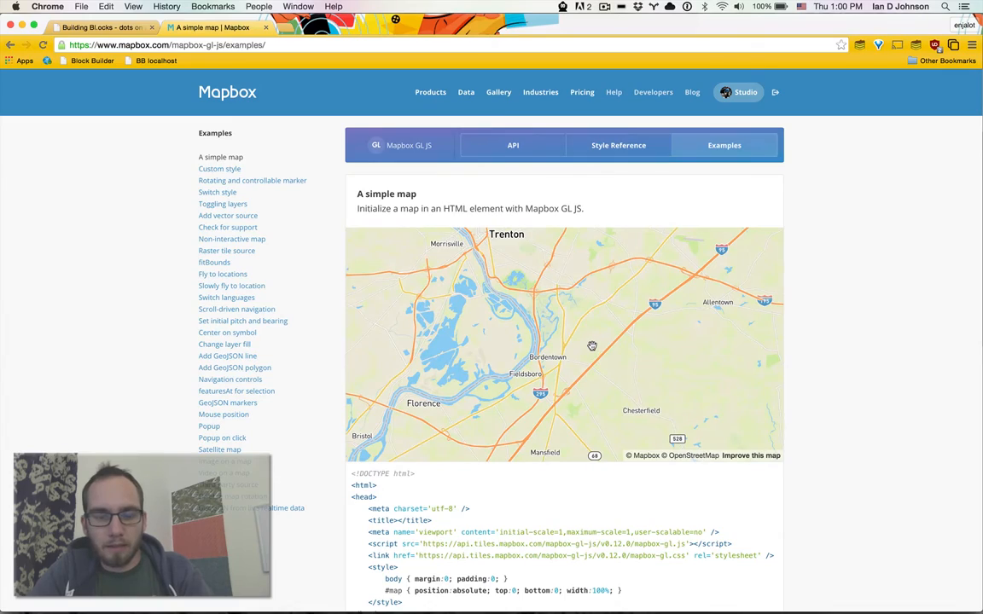
pyautogui.moveTo(590, 344); pyautogui.dragTo(527, 300)
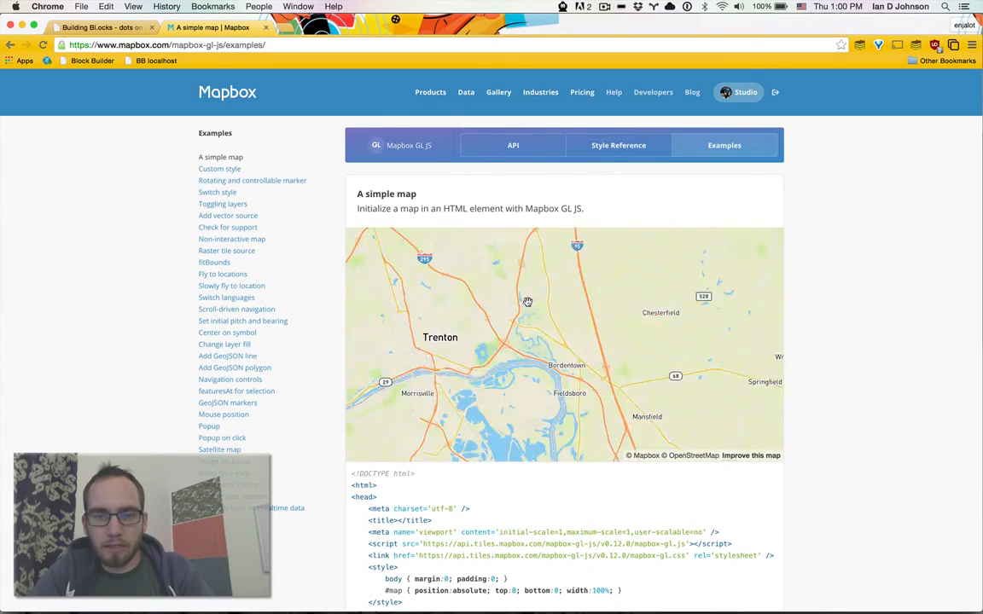
pyautogui.scroll(-3)
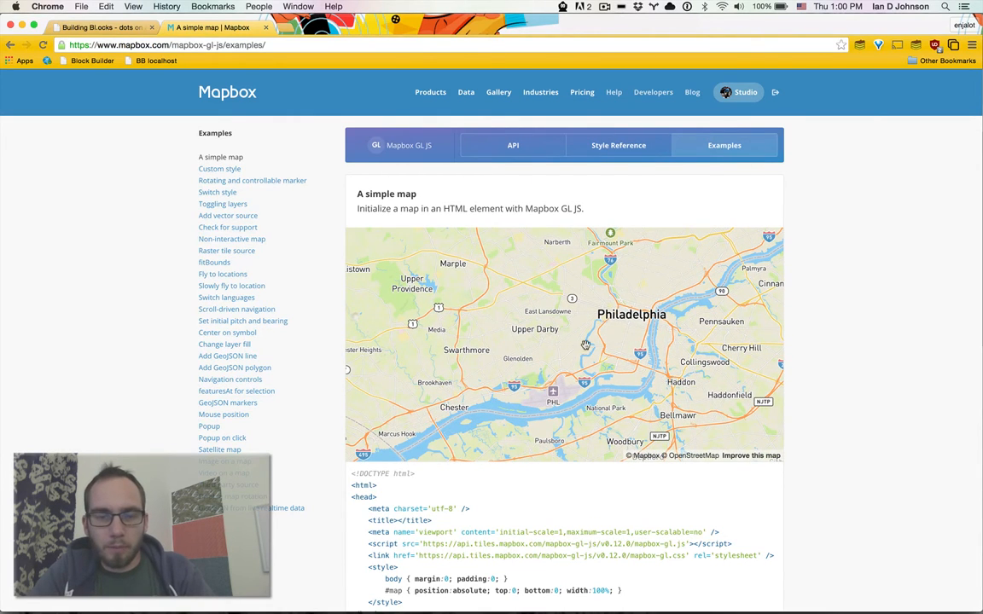
pyautogui.scroll(-3)
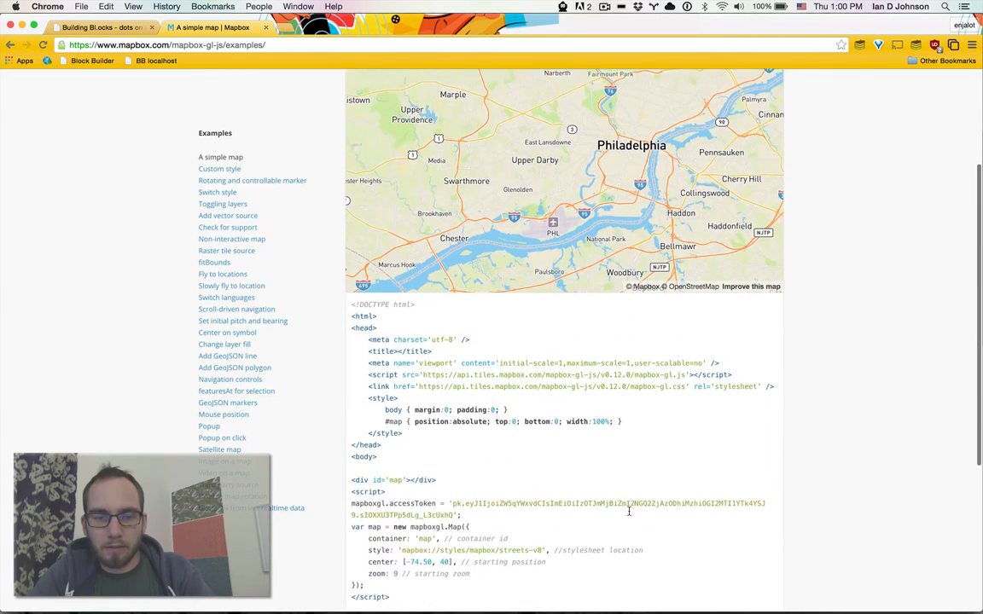
pyautogui.scroll(-3)
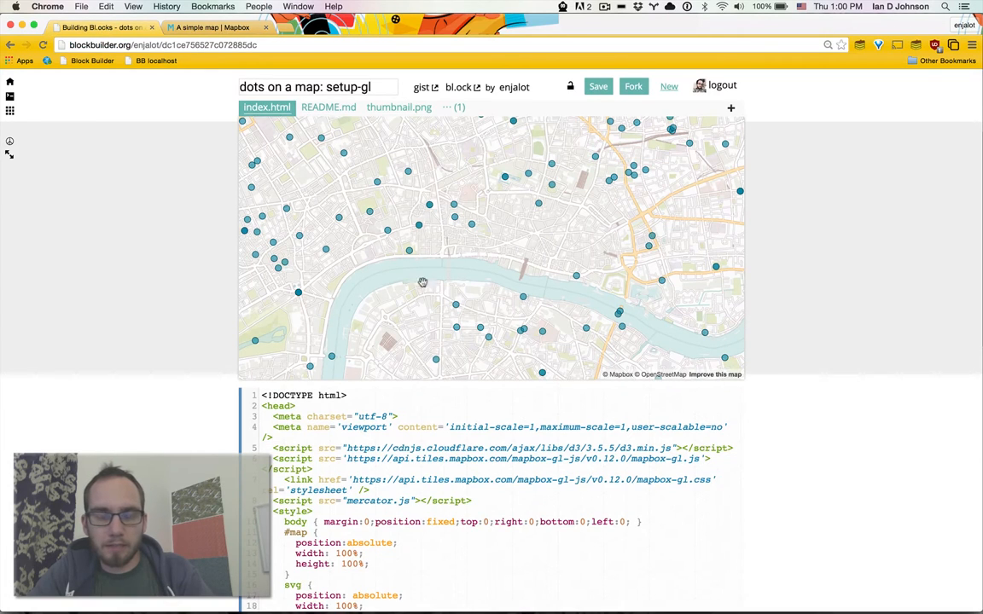
pyautogui.moveTo(333, 357)
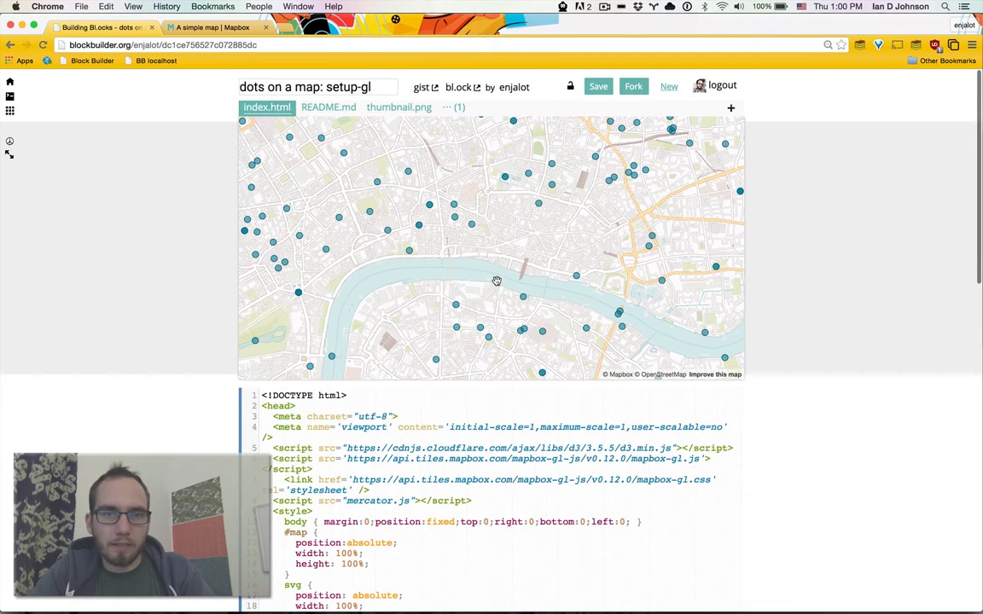
pyautogui.moveTo(548, 319)
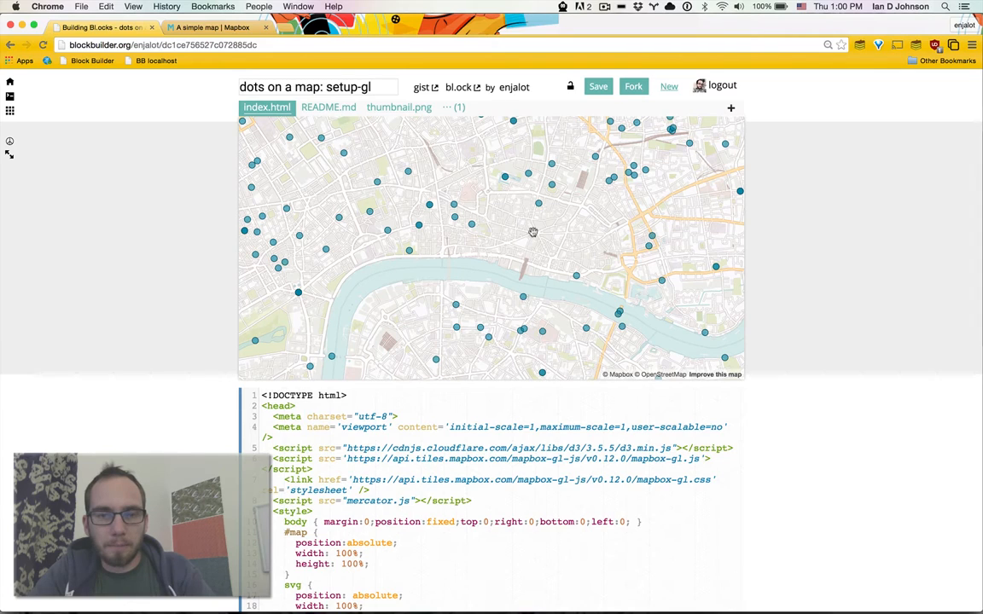
pyautogui.moveTo(525, 259)
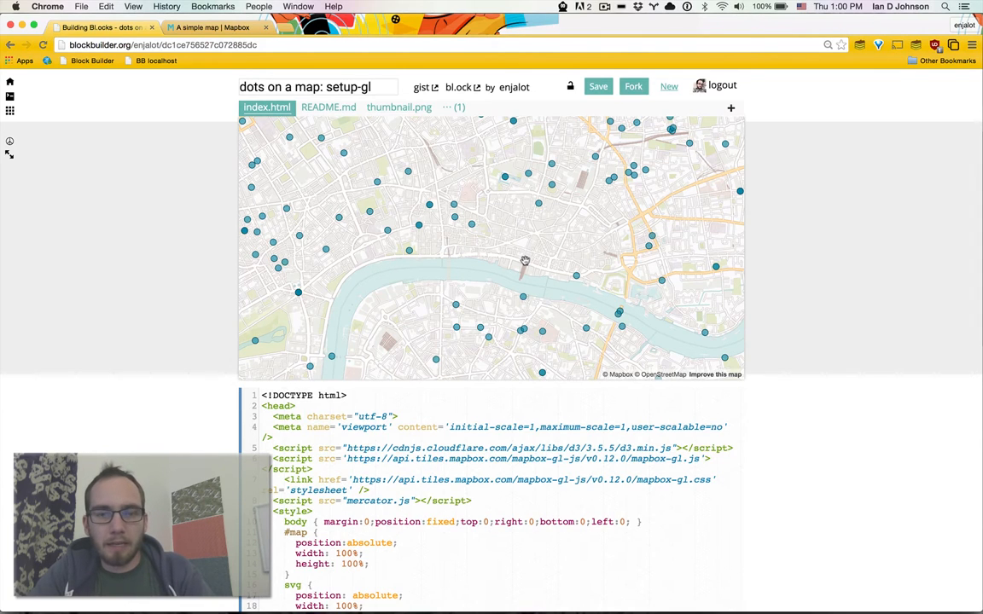
pyautogui.moveTo(555, 276)
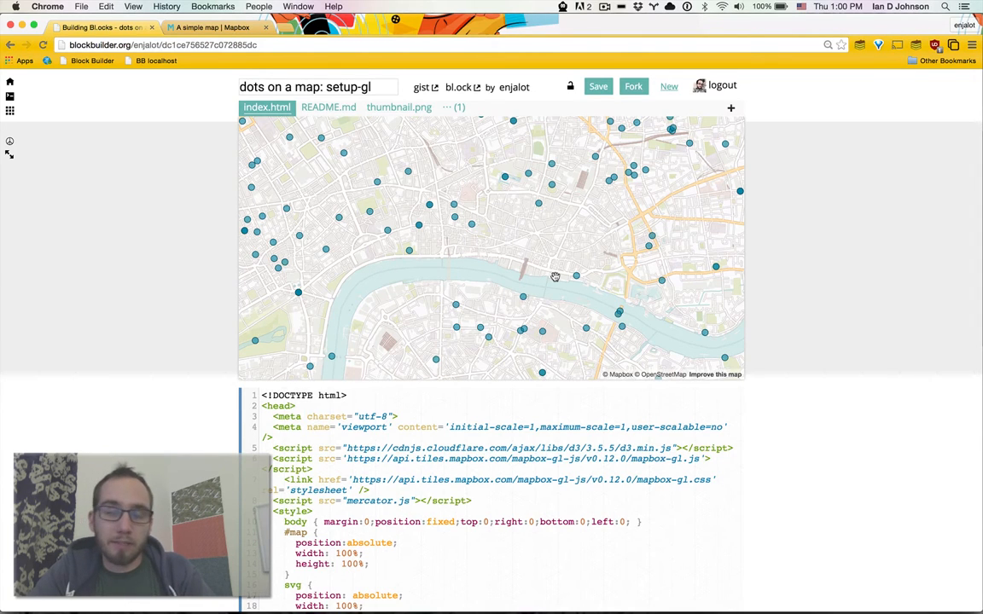
pyautogui.moveTo(587, 293)
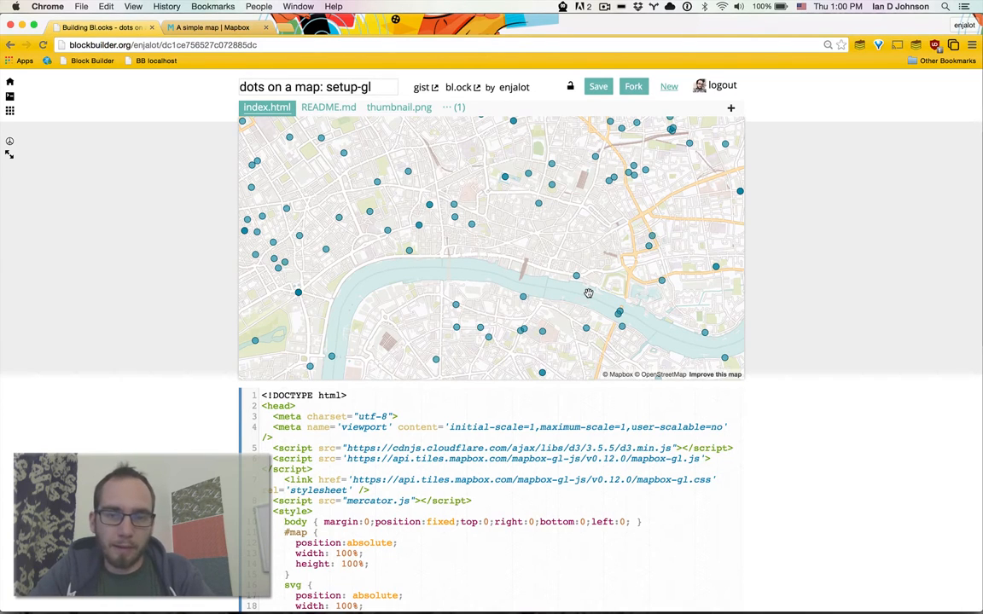
pyautogui.moveTo(566, 444)
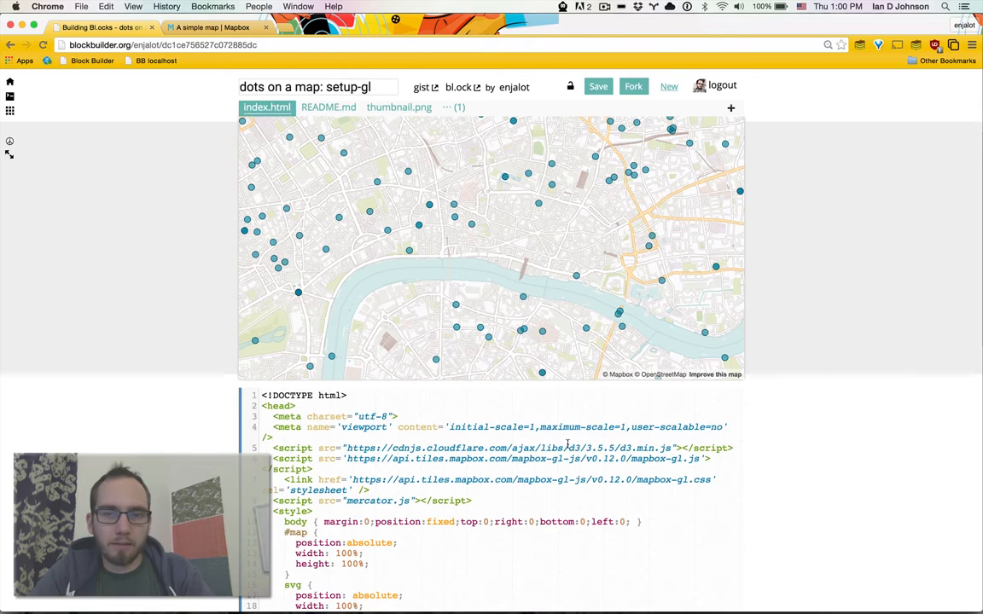
pyautogui.scroll(-3)
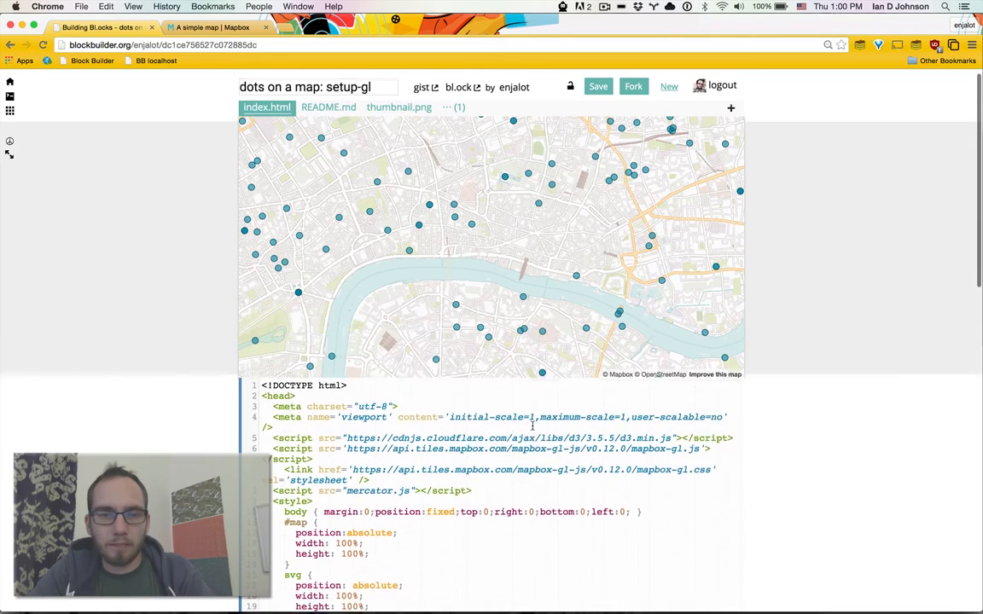
# - Enlarge the code editor, review the viewport meta and map setup, then return to the Mapbox example
pyautogui.click(10, 140)
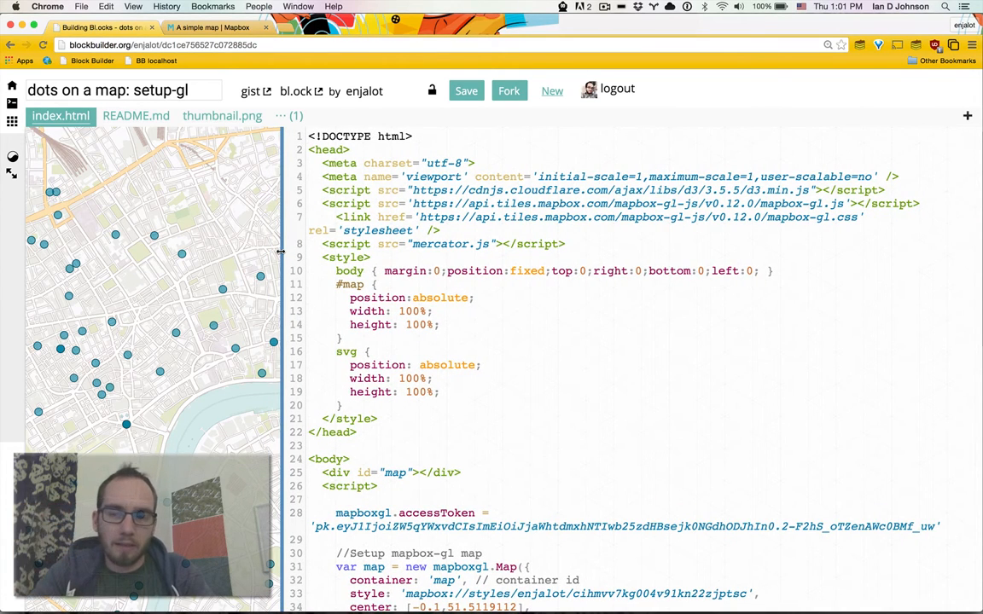
pyautogui.scroll(-3)
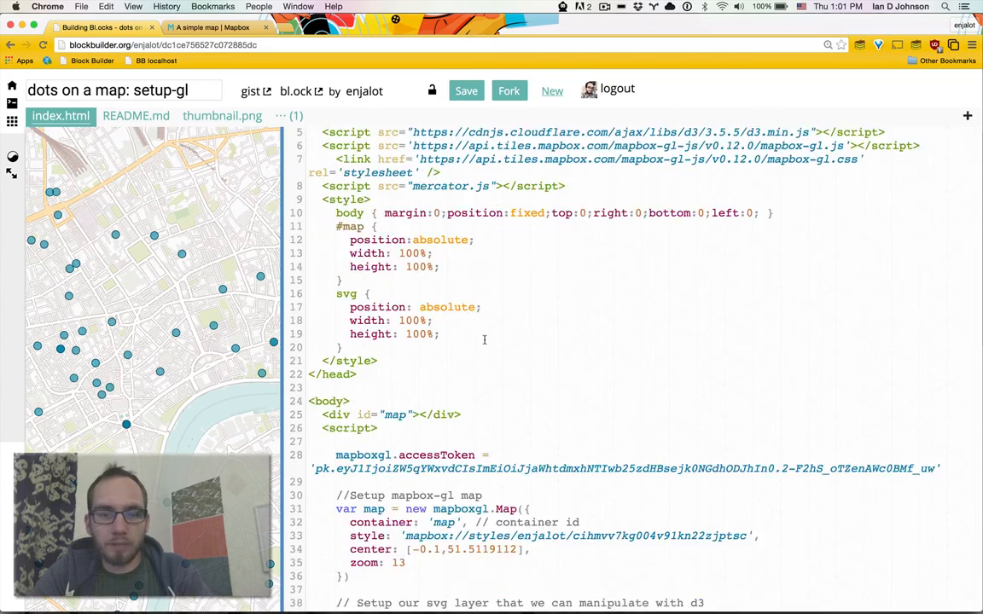
pyautogui.scroll(-3)
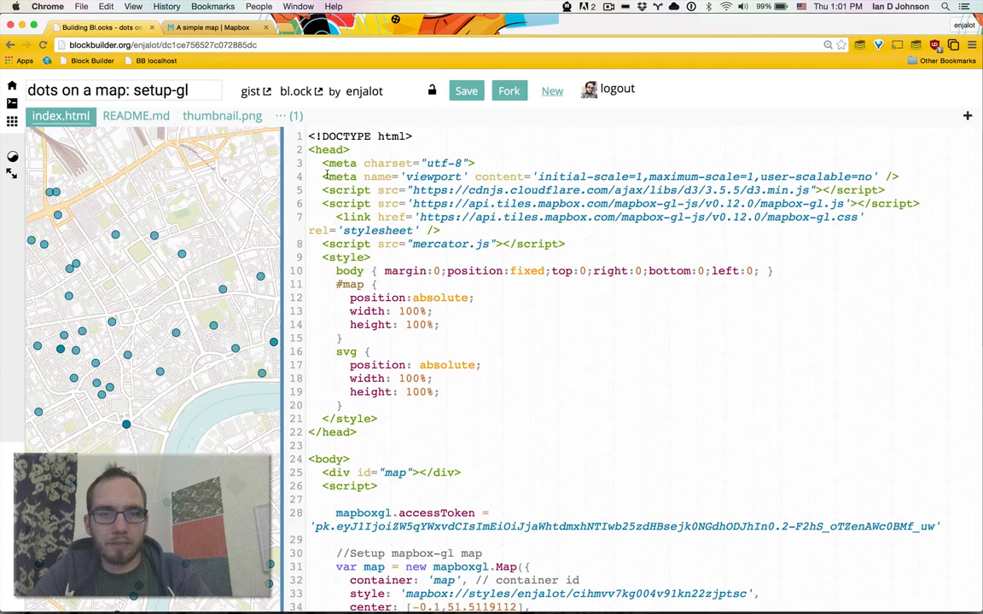
pyautogui.moveTo(236, 307)
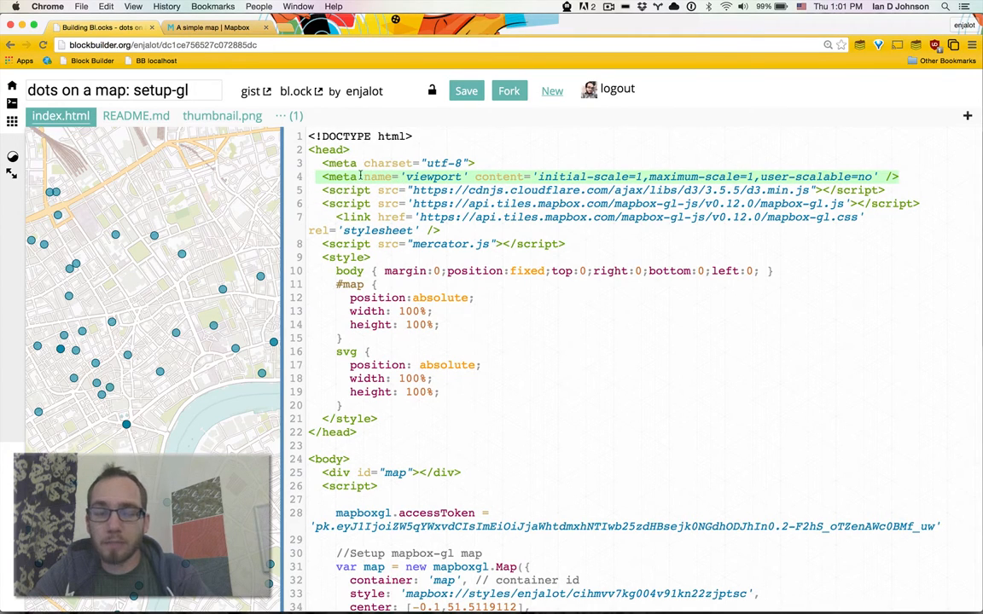
pyautogui.moveTo(140, 229)
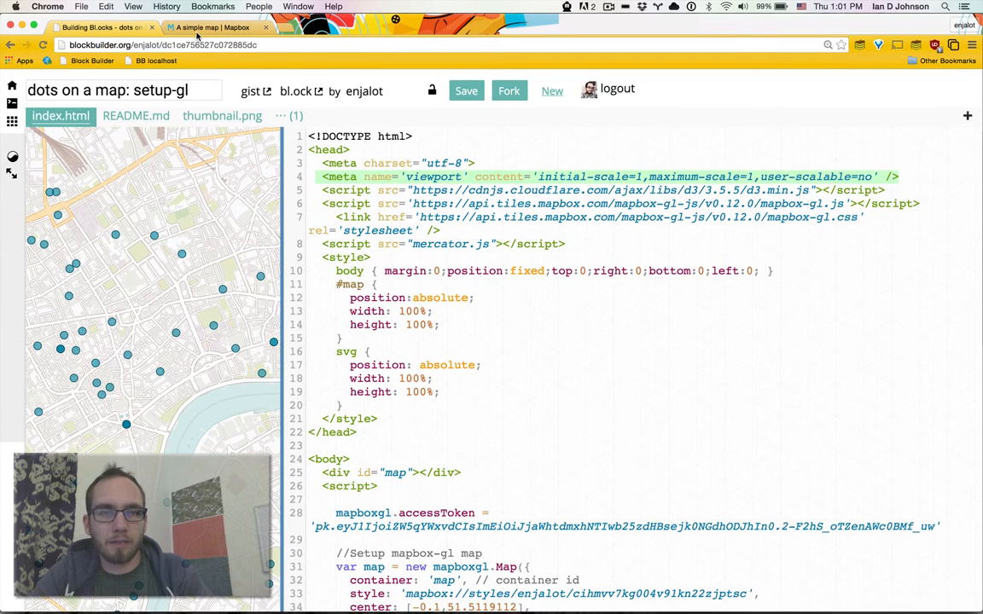
pyautogui.click(208, 27)
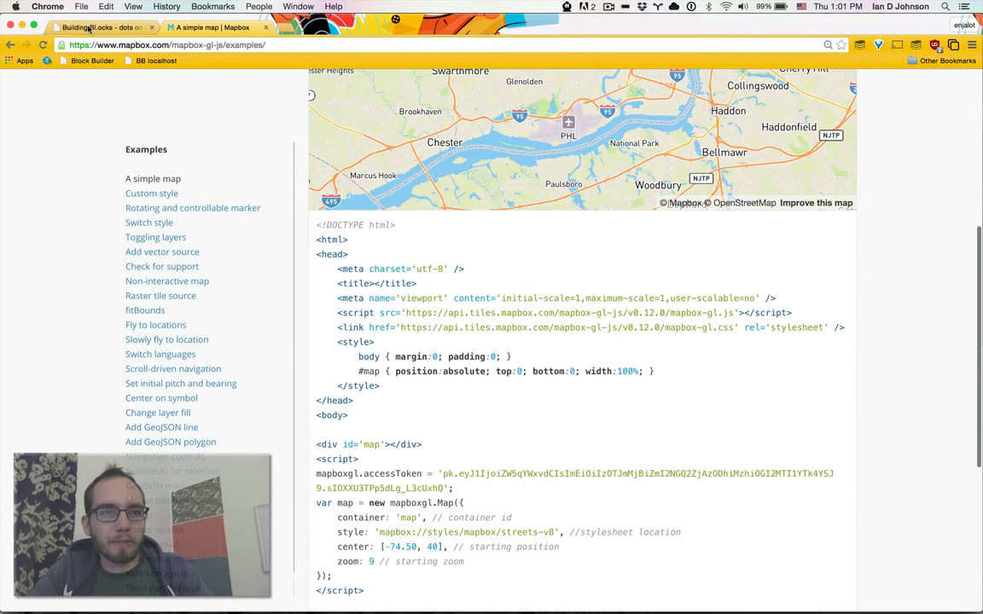
# - Switch back to the Building Blocks tab with the London dots block
pyautogui.click(94, 27)
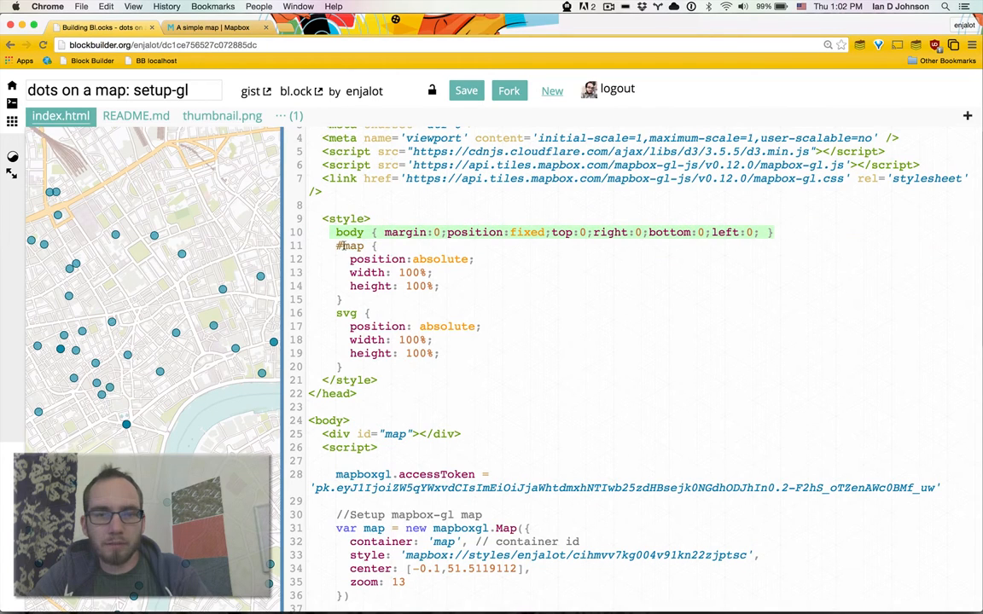
pyautogui.moveTo(671, 241)
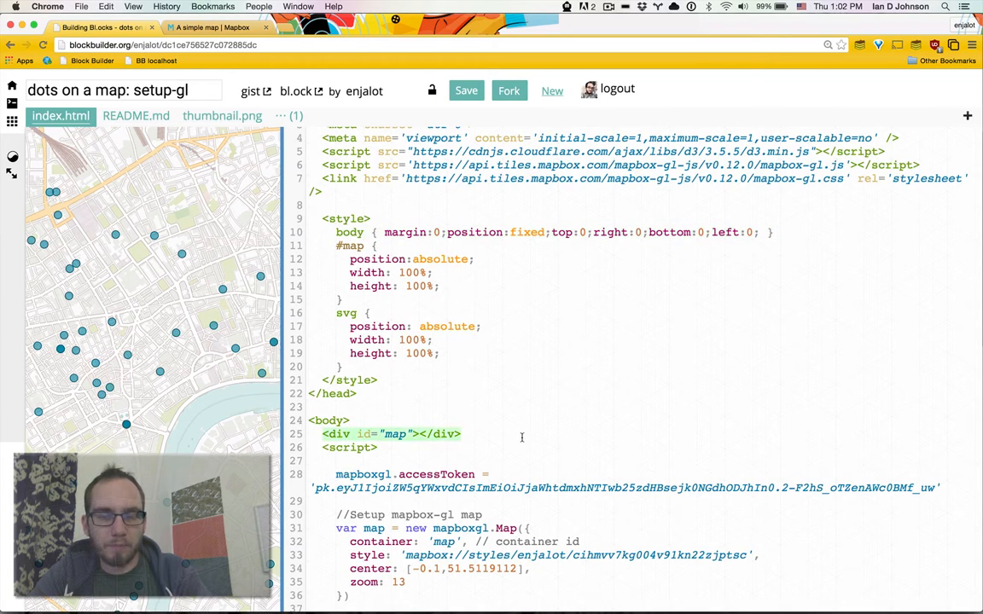
pyautogui.moveTo(464, 307)
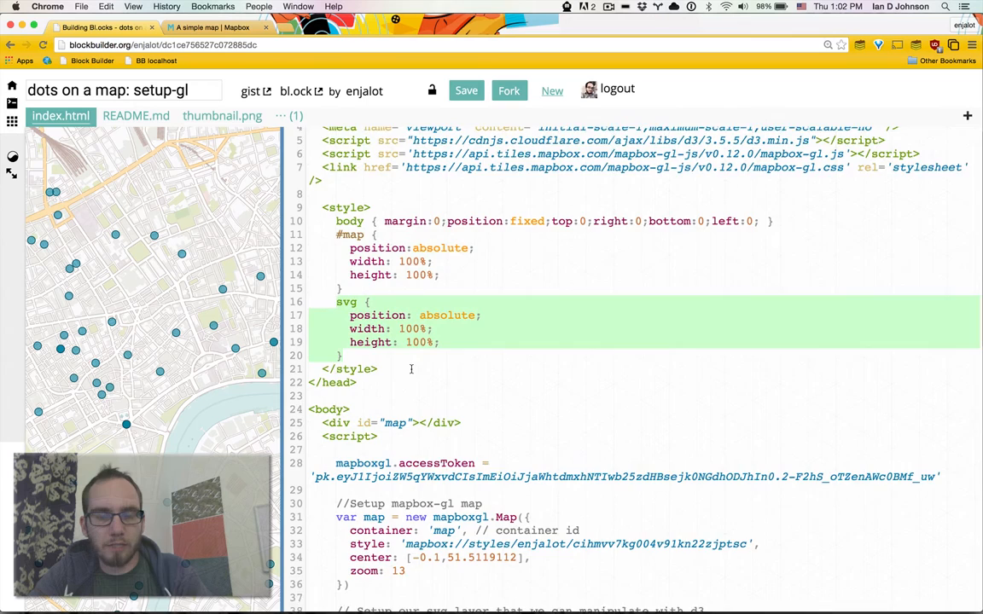
pyautogui.scroll(-3)
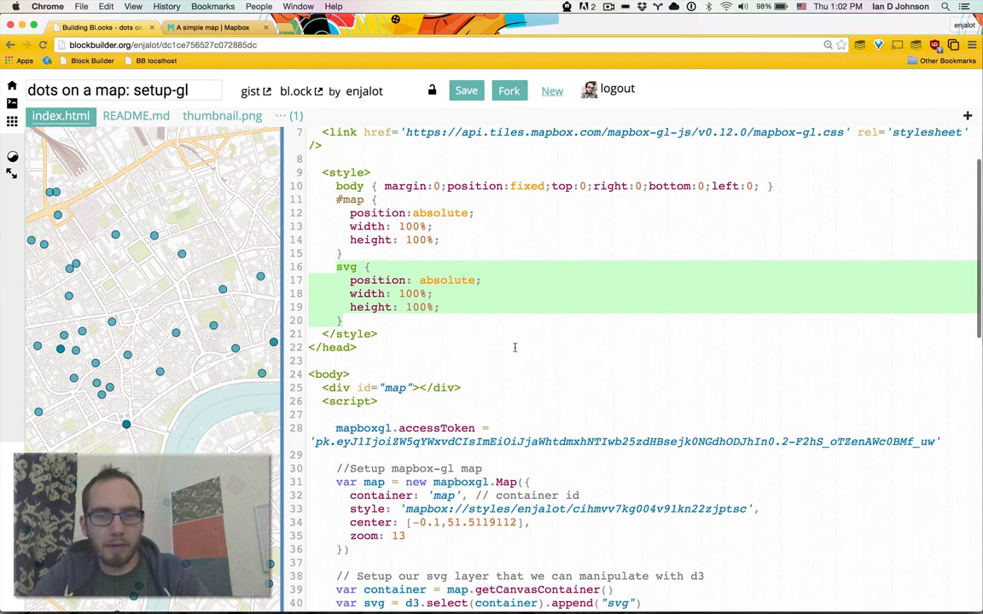
pyautogui.scroll(-3)
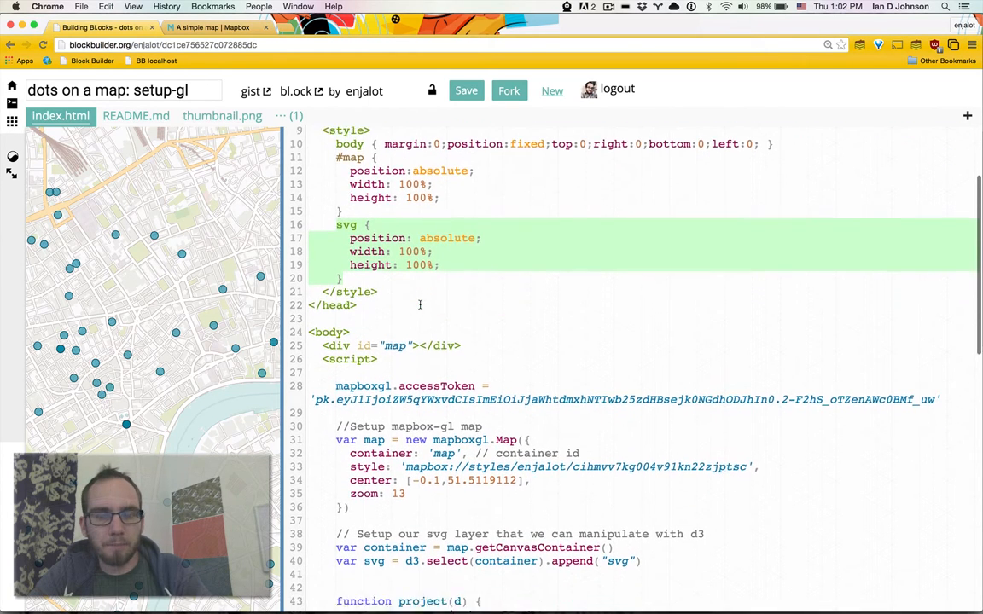
pyautogui.scroll(-3)
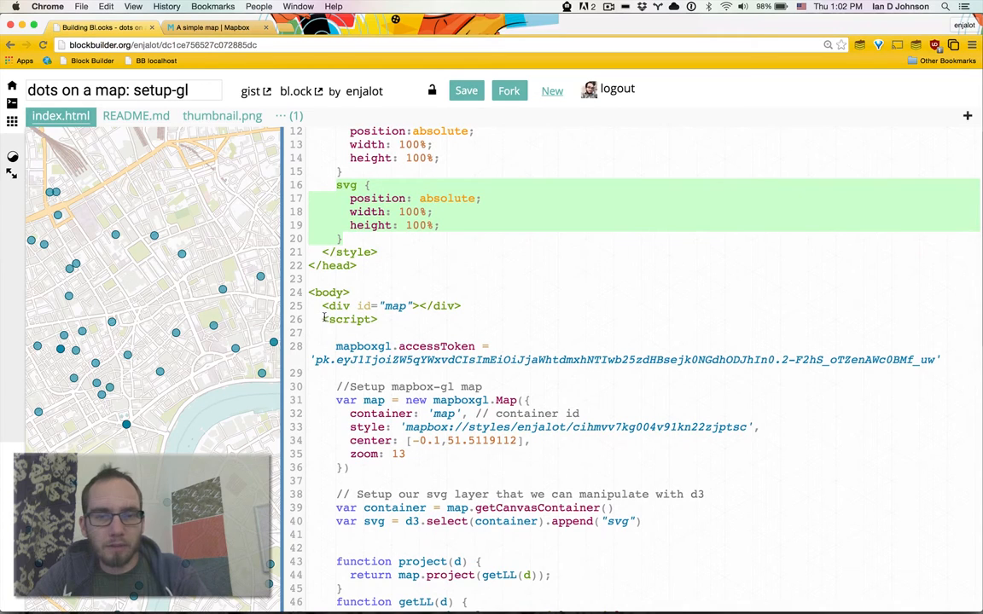
pyautogui.scroll(-3)
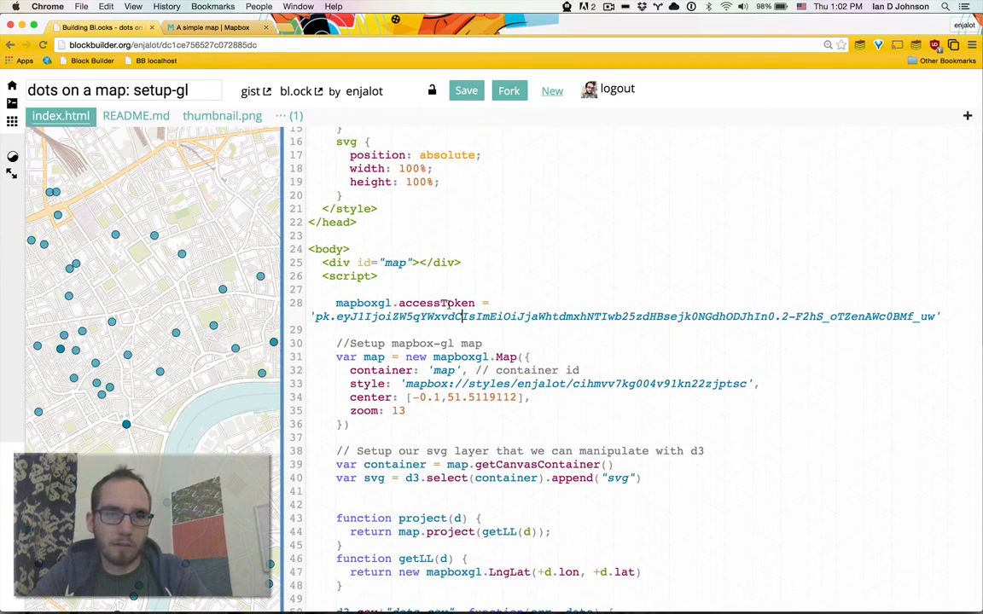
pyautogui.moveTo(389, 293)
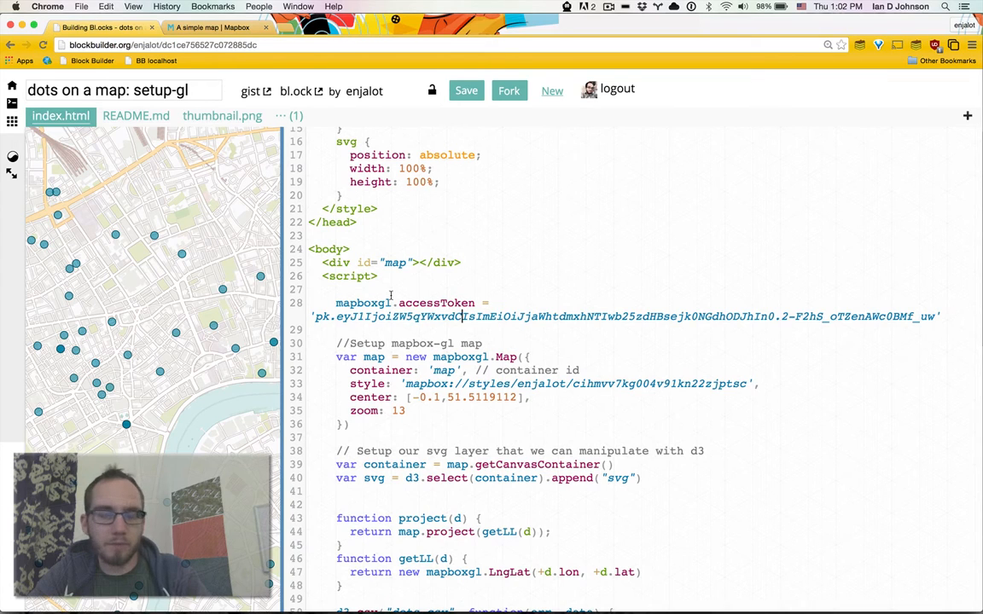
pyautogui.scroll(-3)
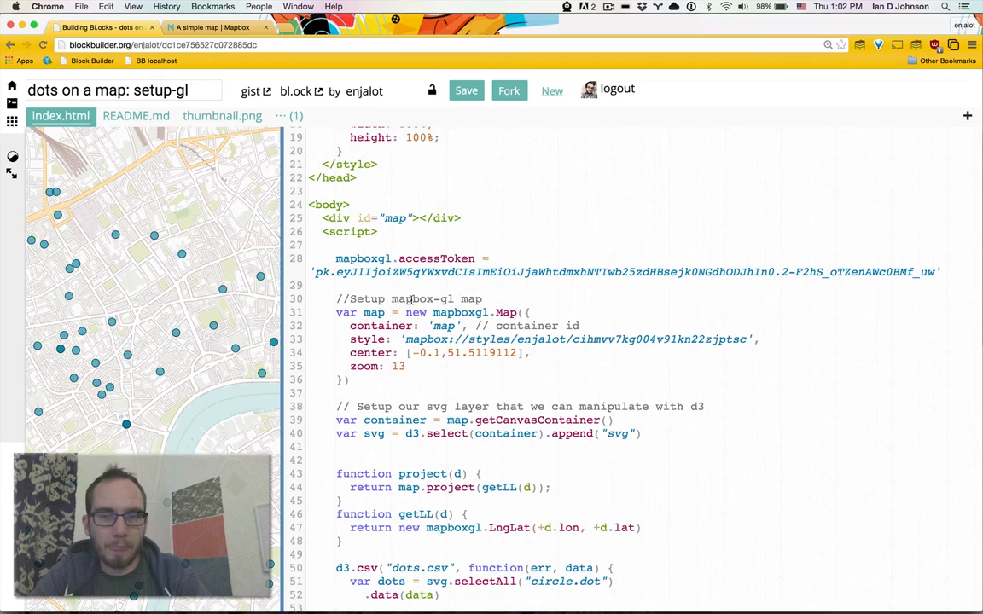
pyautogui.scroll(-3)
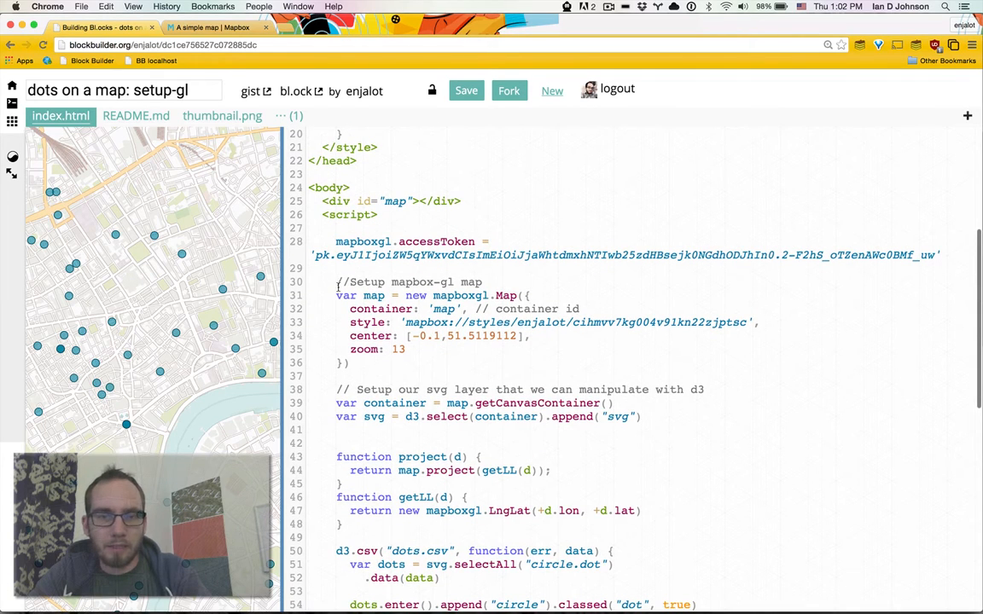
pyautogui.click(529, 295)
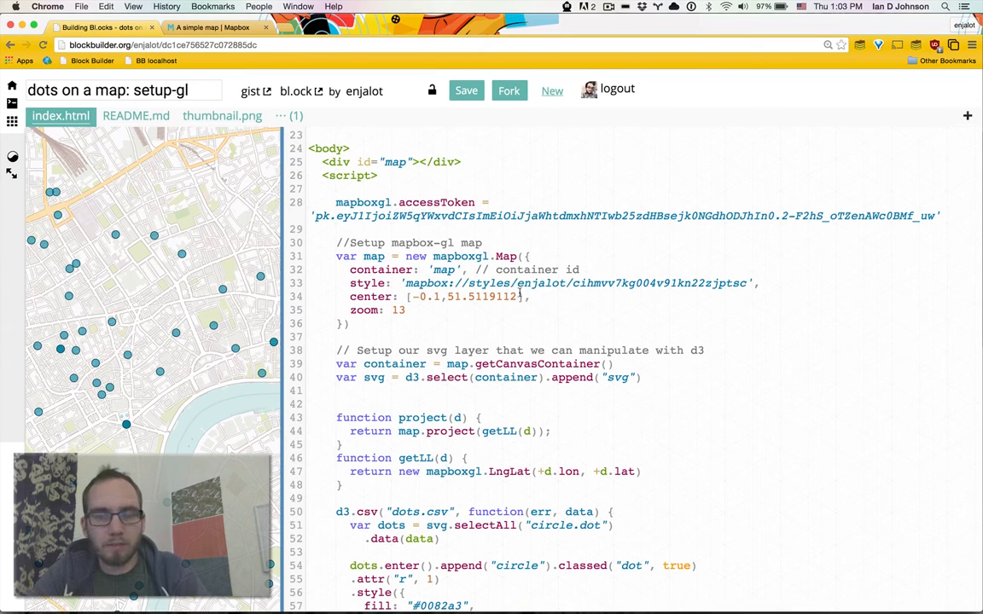
pyautogui.moveTo(493, 314)
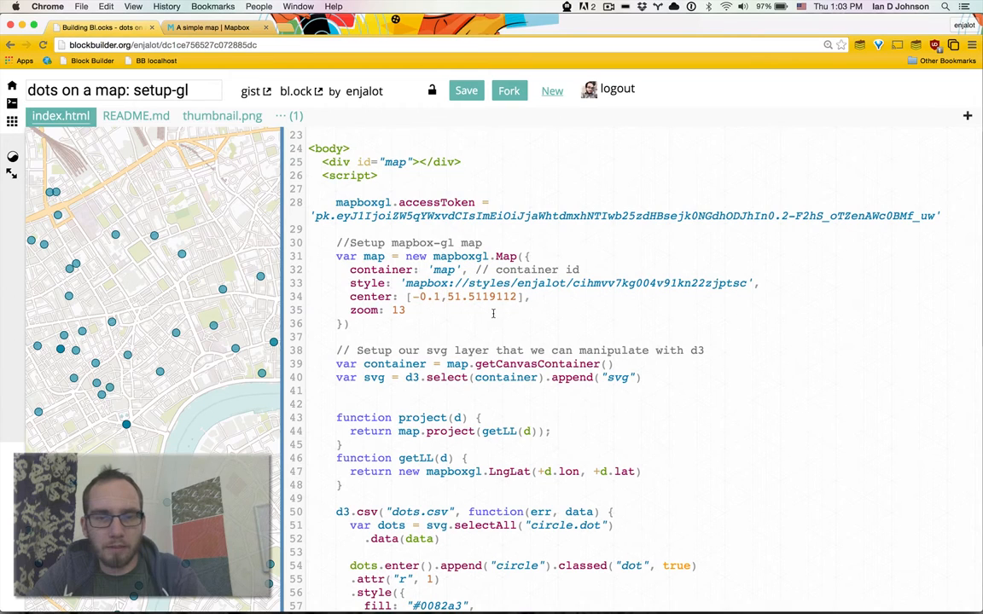
pyautogui.scroll(-3)
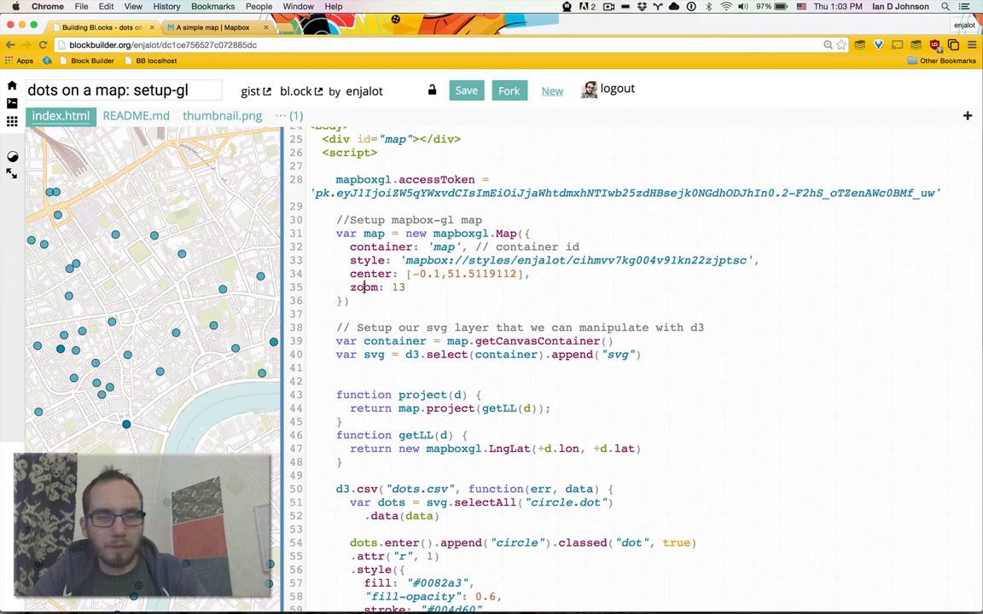
pyautogui.scroll(-3)
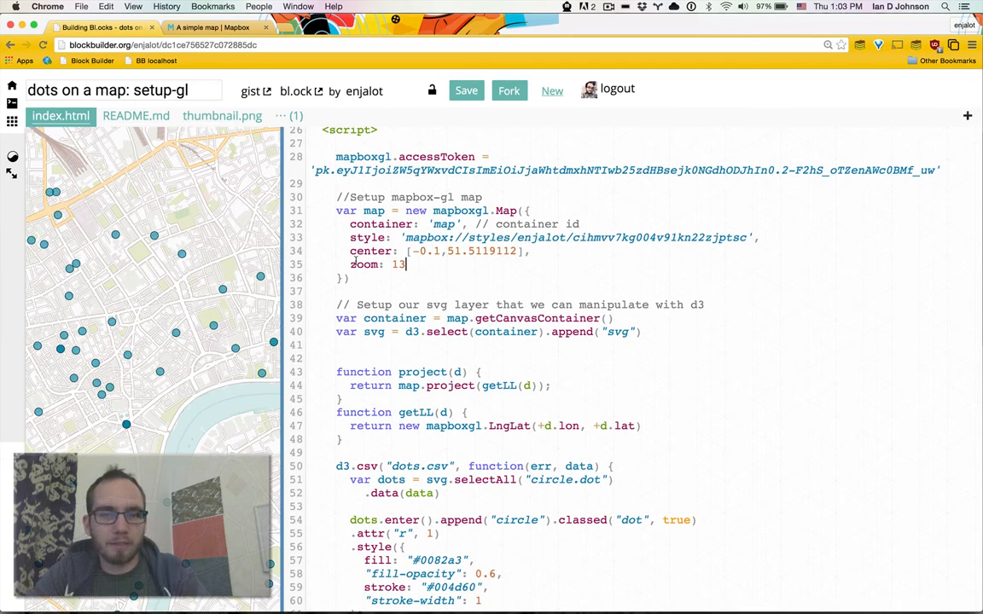
# - Change the map's initial zoom from 13 to 13.5 and review the project and getLL helpers
pyautogui.write('.5')
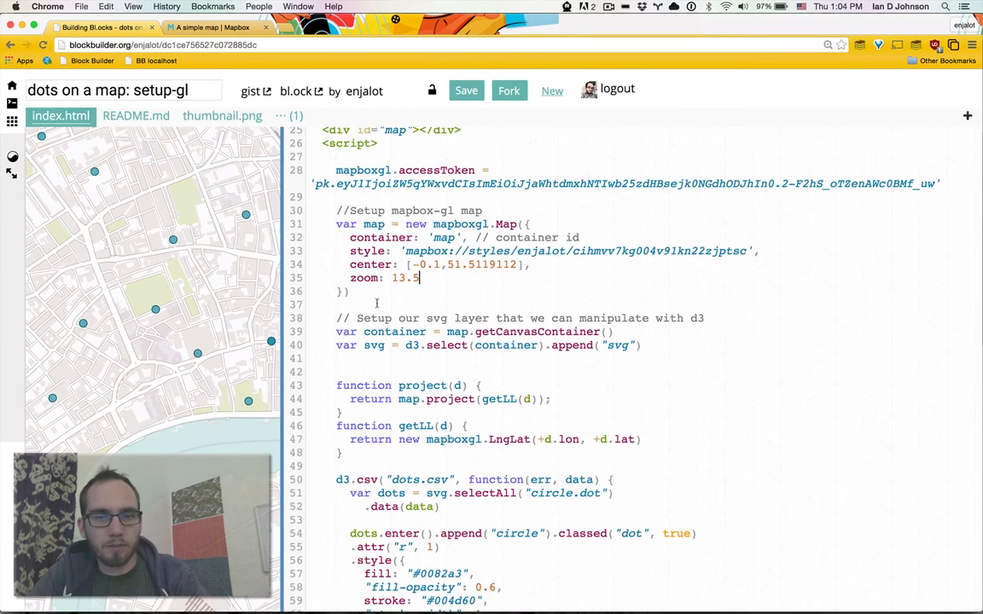
pyautogui.scroll(-3)
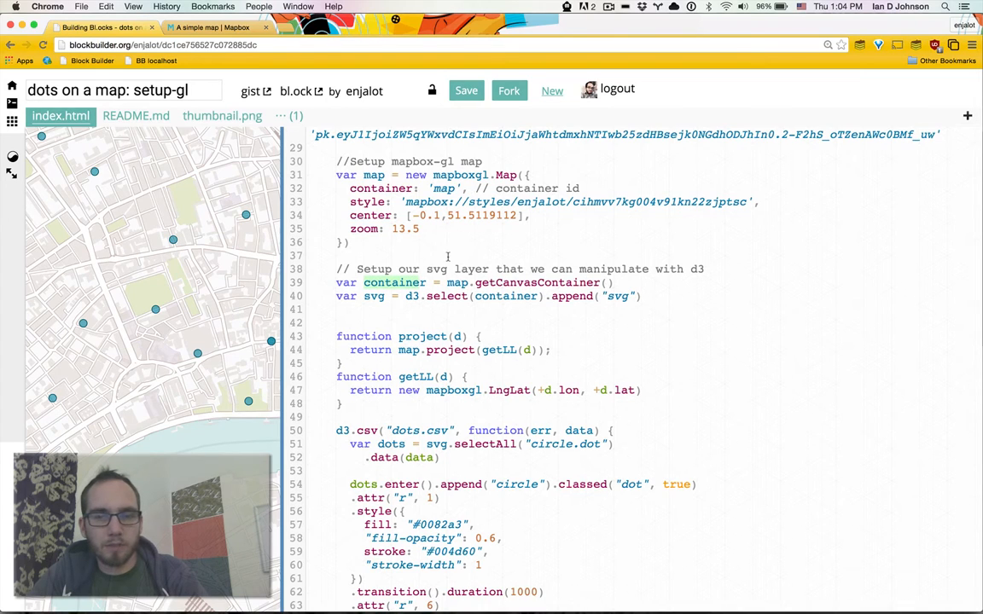
pyautogui.click(645, 297)
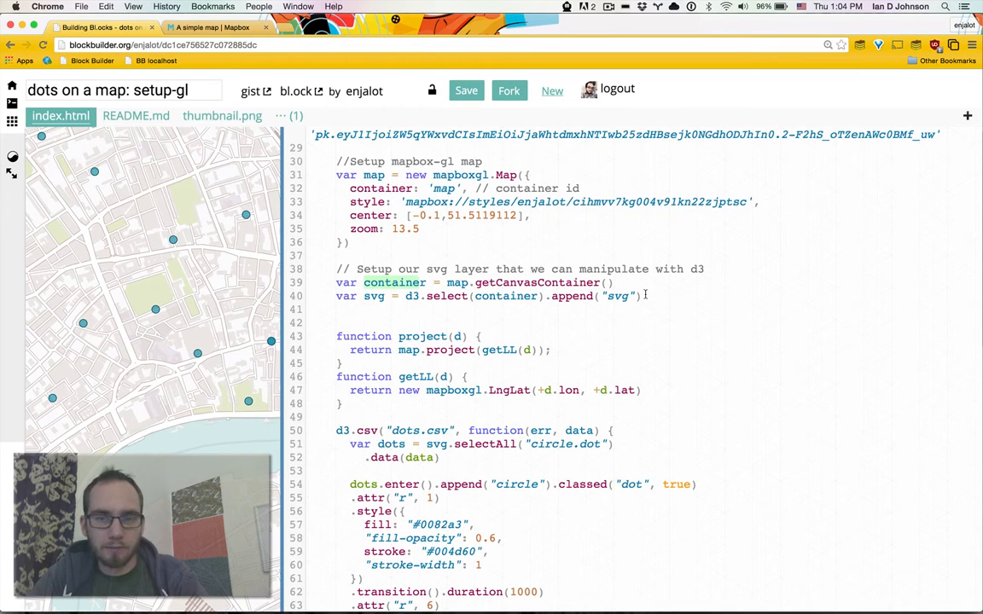
pyautogui.scroll(-3)
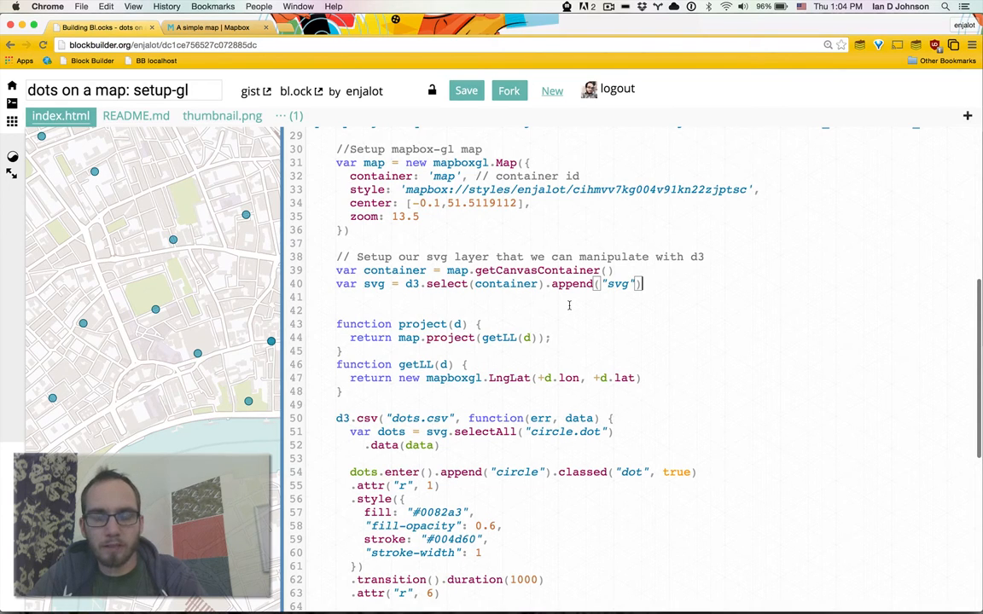
pyautogui.scroll(3)
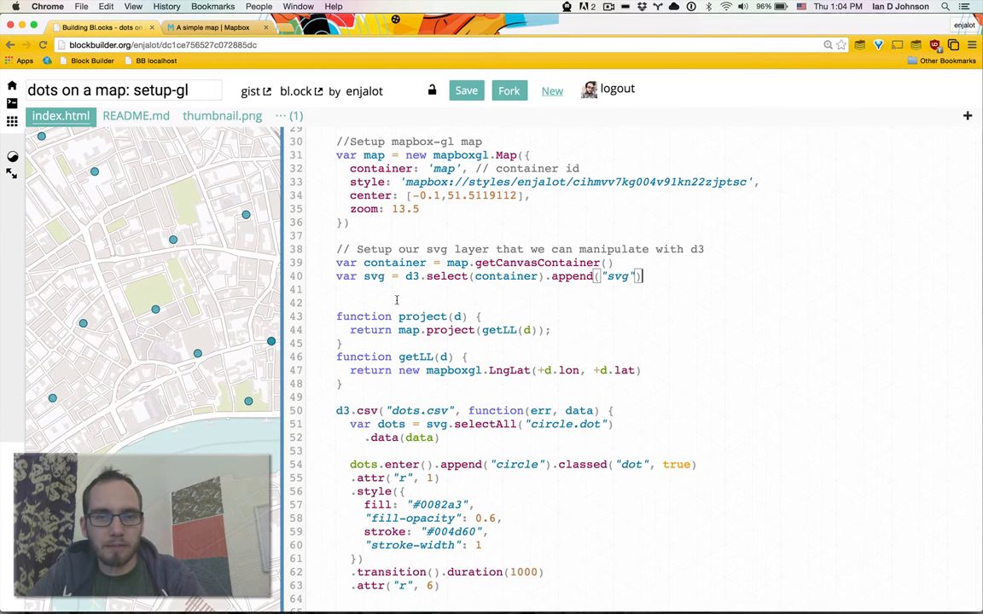
pyautogui.scroll(-3)
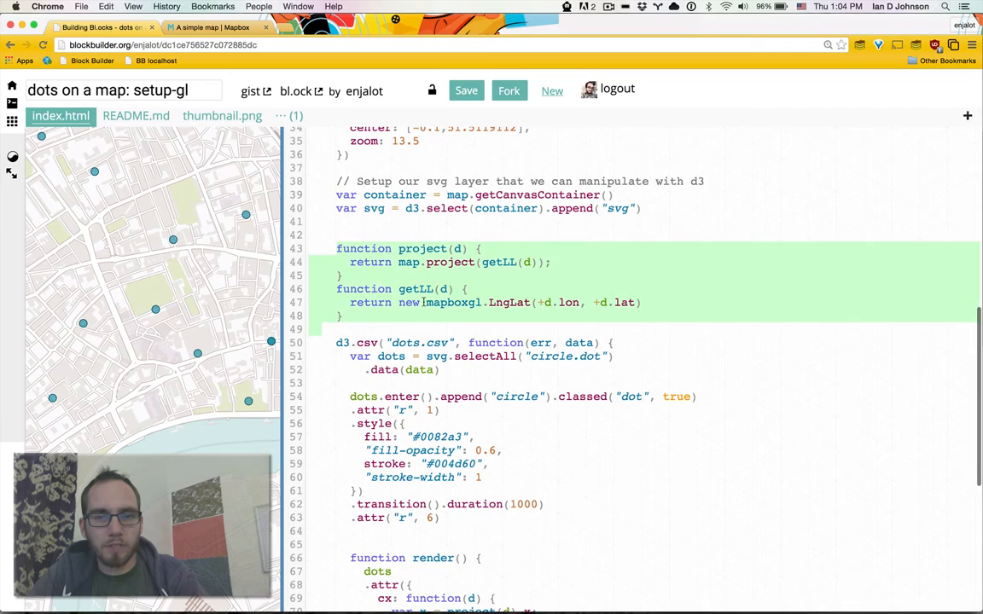
pyautogui.click(435, 263)
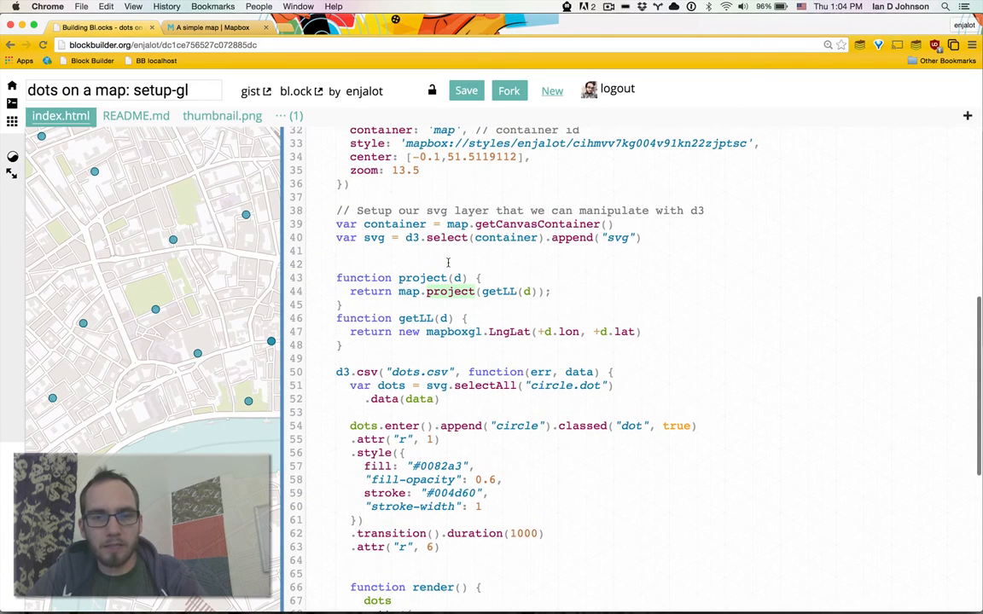
pyautogui.moveTo(561, 303)
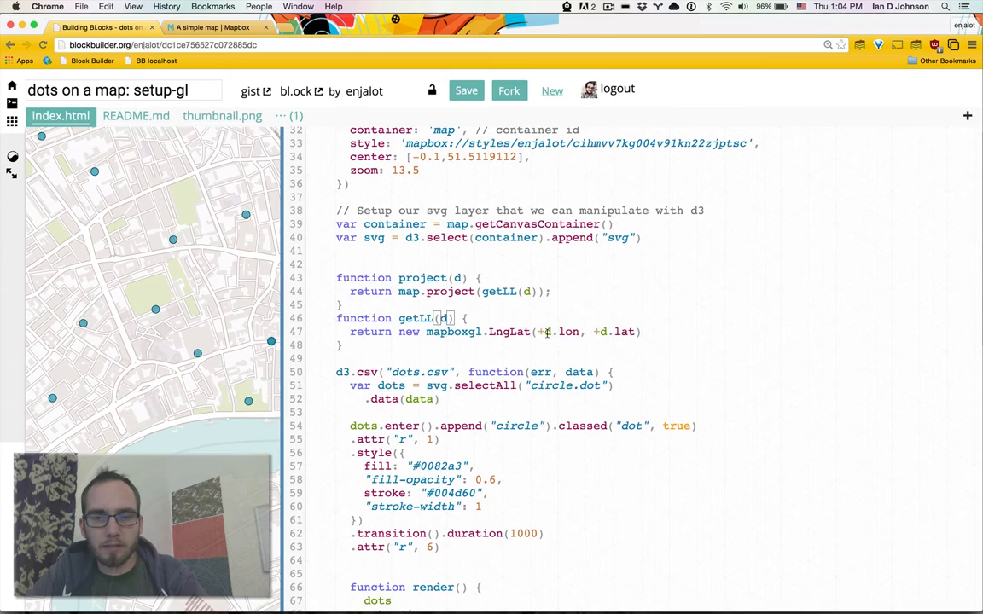
pyautogui.click(338, 116)
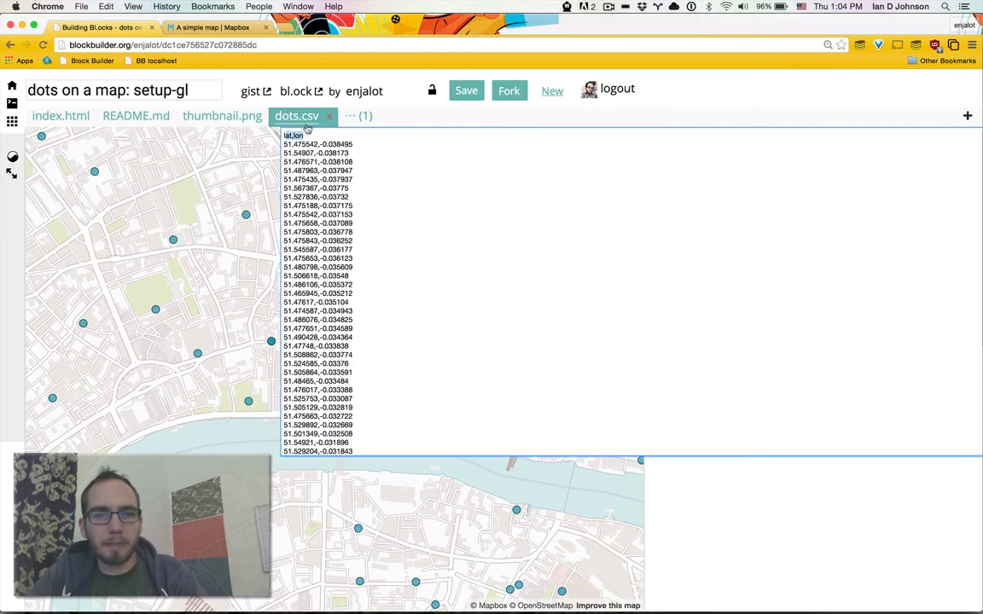
pyautogui.click(61, 116)
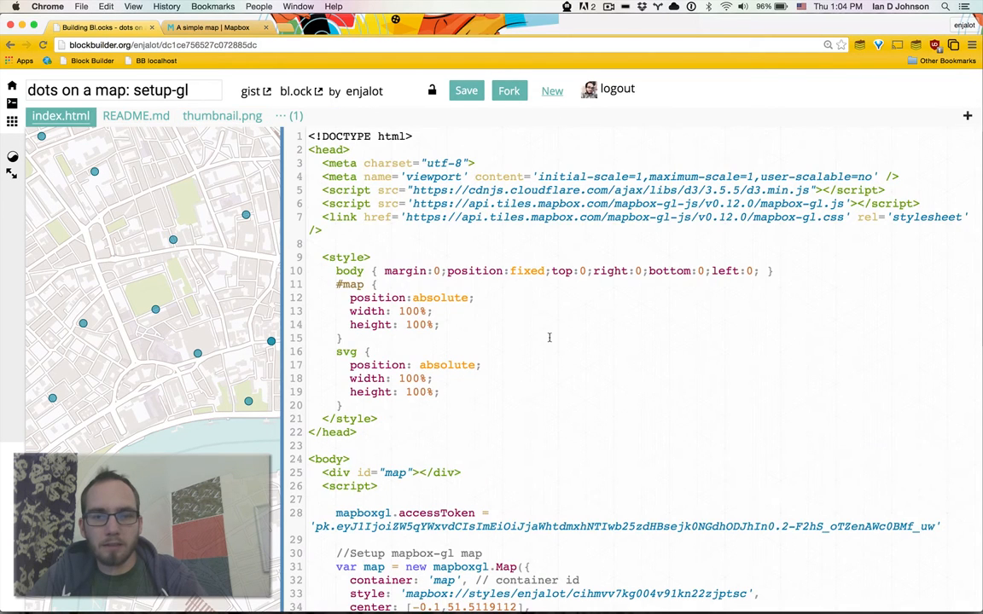
# - Log the first data row with its LngLat and projected point, clearing old console messages
pyautogui.scroll(-3)
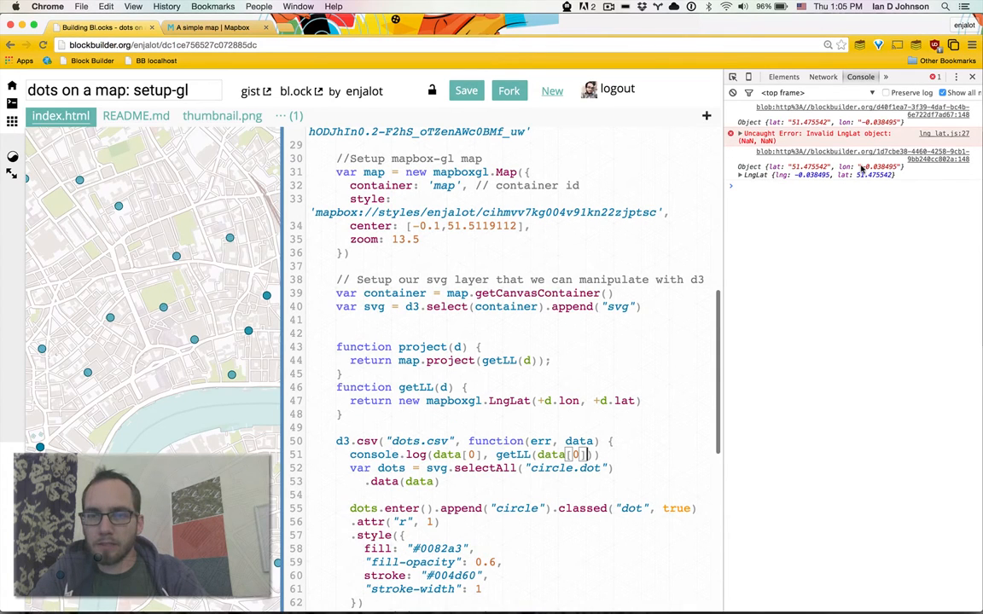
pyautogui.click(741, 174)
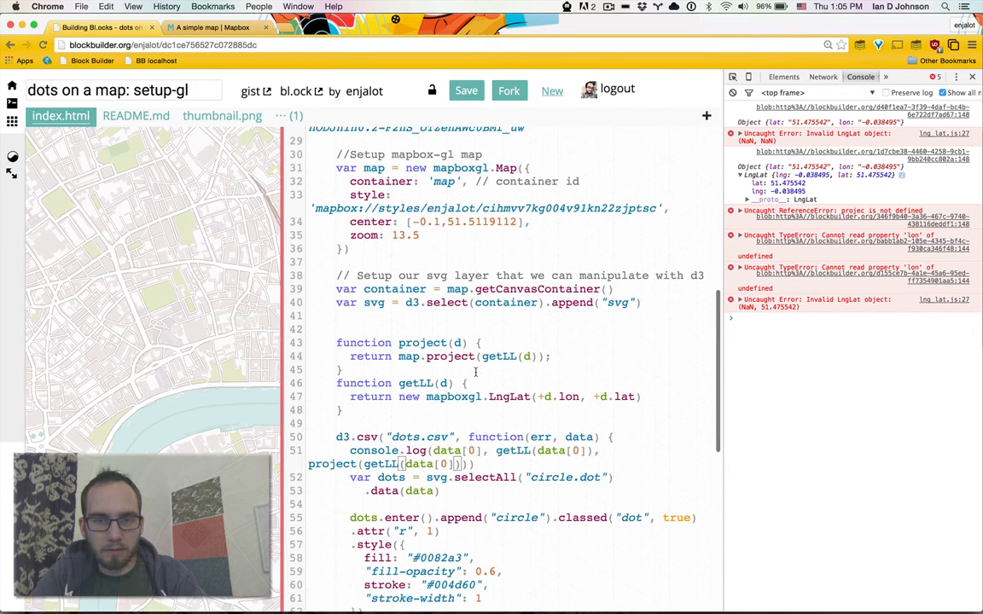
pyautogui.scroll(-3)
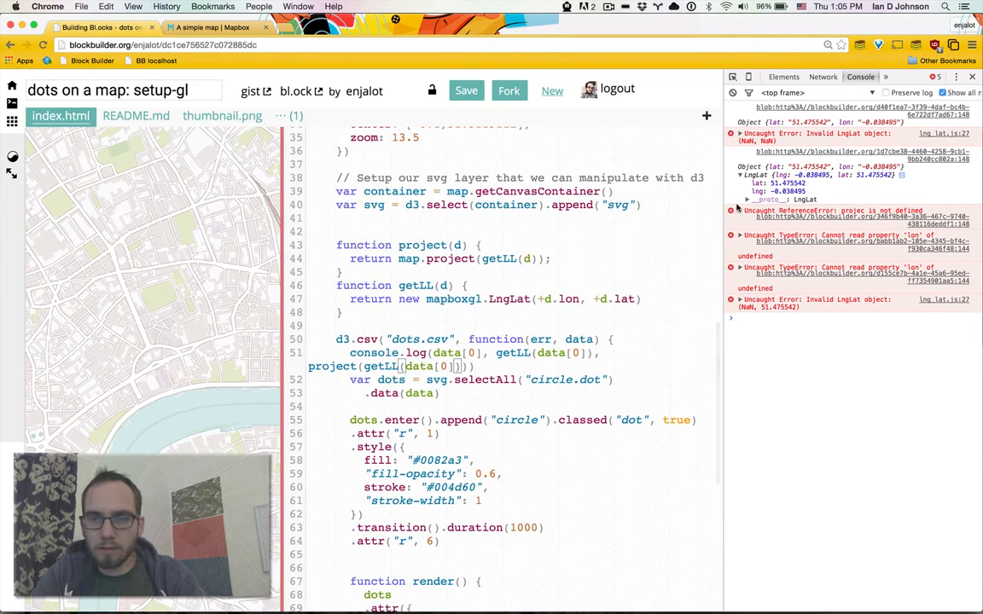
pyautogui.click(732, 93)
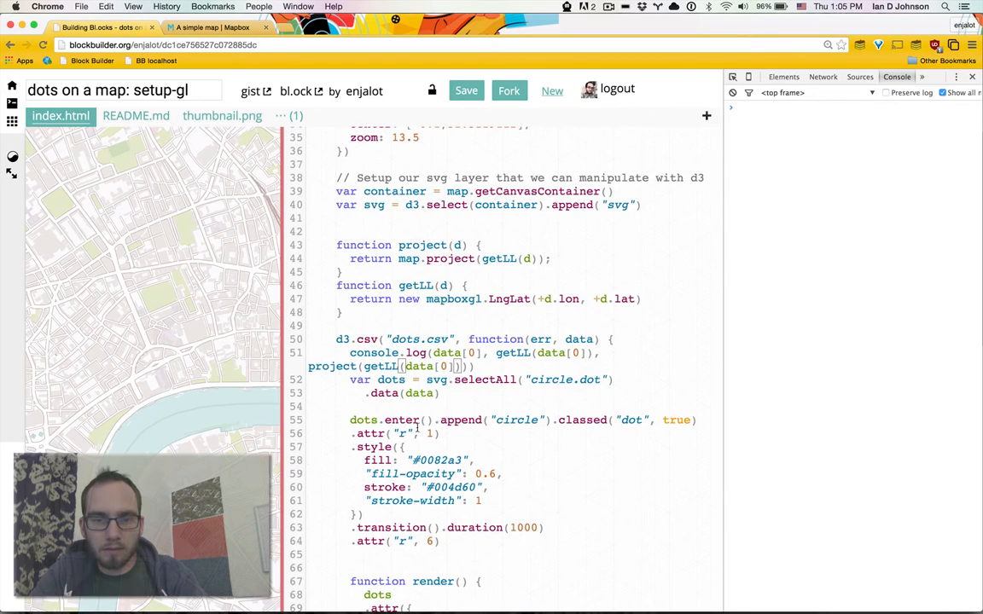
pyautogui.scroll(-3)
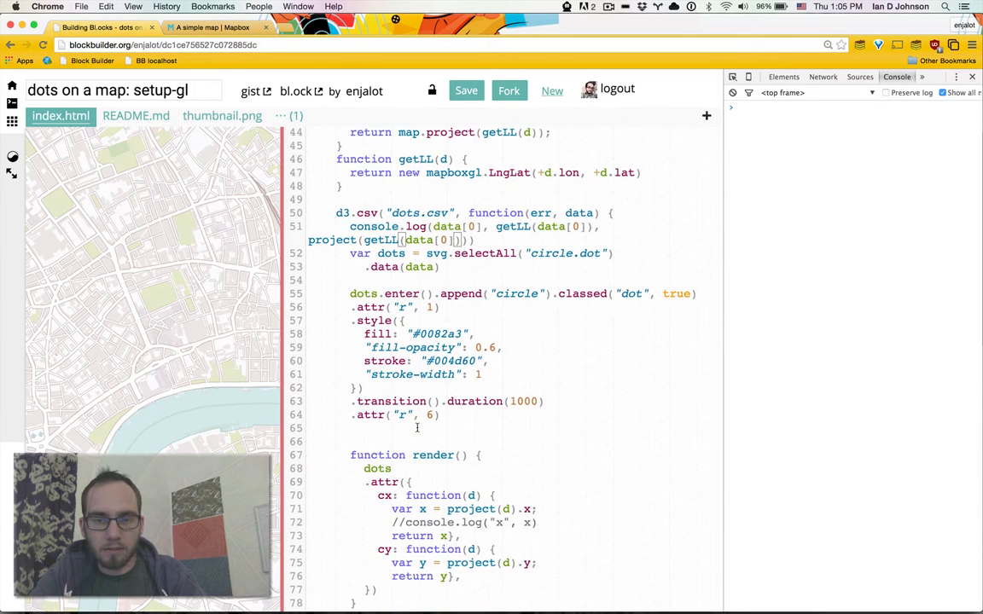
pyautogui.scroll(3)
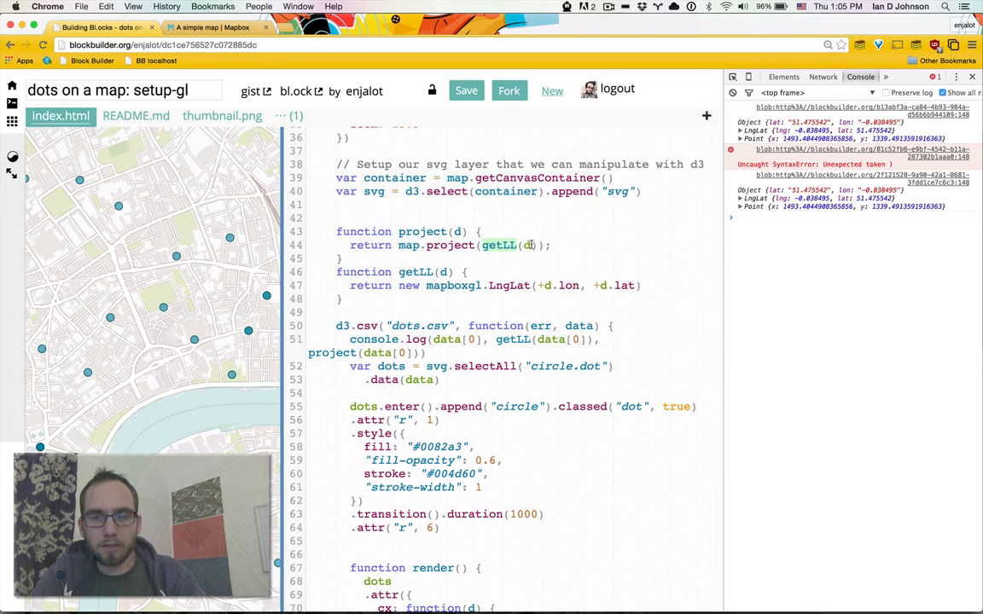
# - Inspect the logged Point's x and y in the console, then continue down the code
pyautogui.click(740, 206)
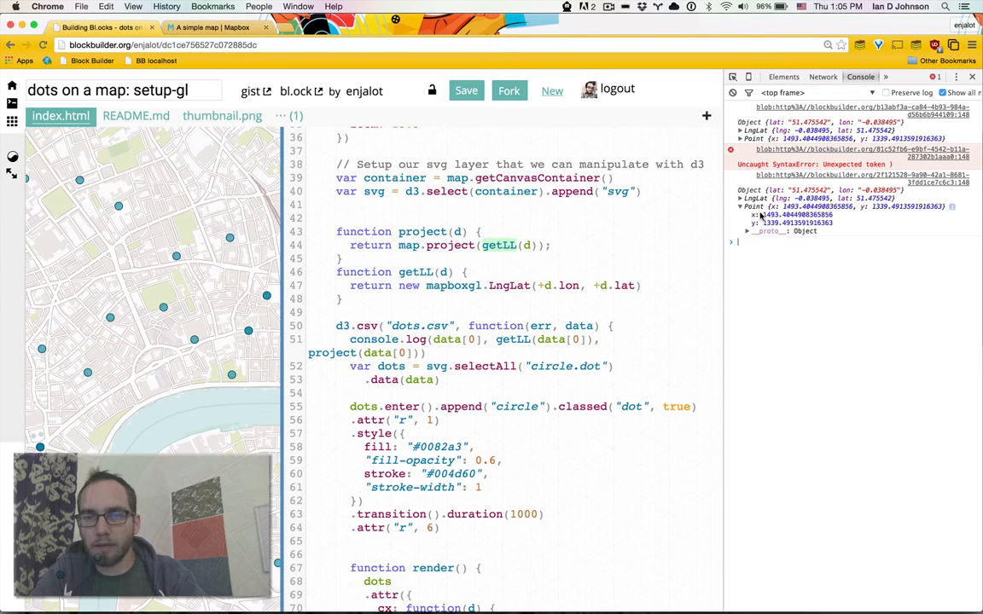
pyautogui.click(740, 206)
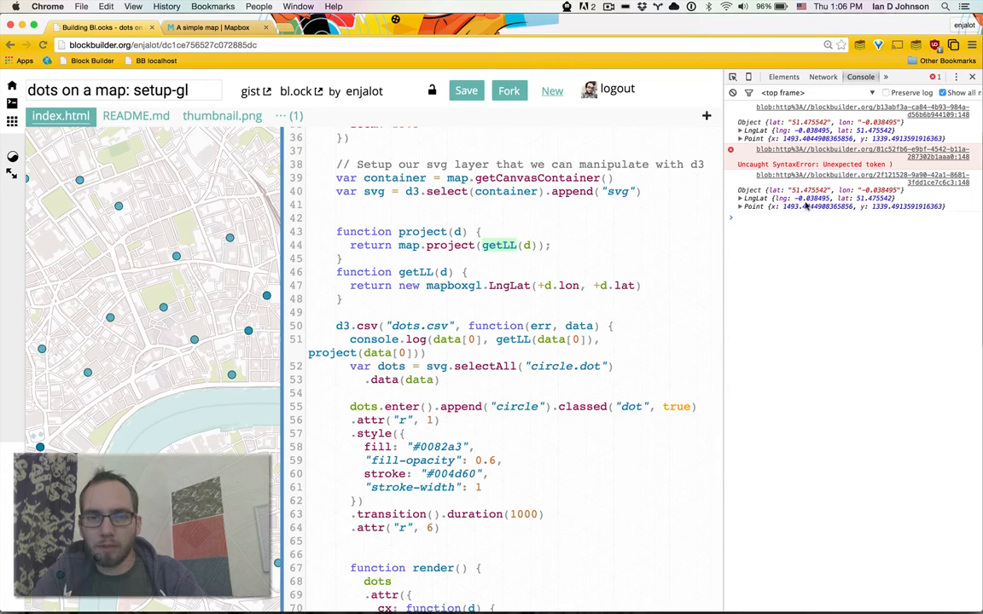
pyautogui.scroll(-3)
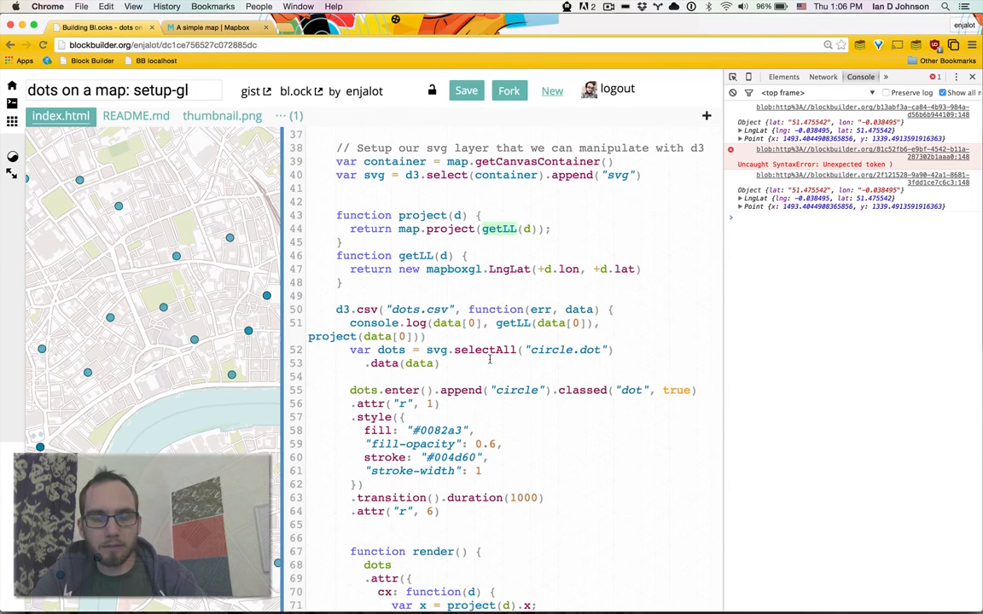
pyautogui.scroll(-3)
pyautogui.write('//')
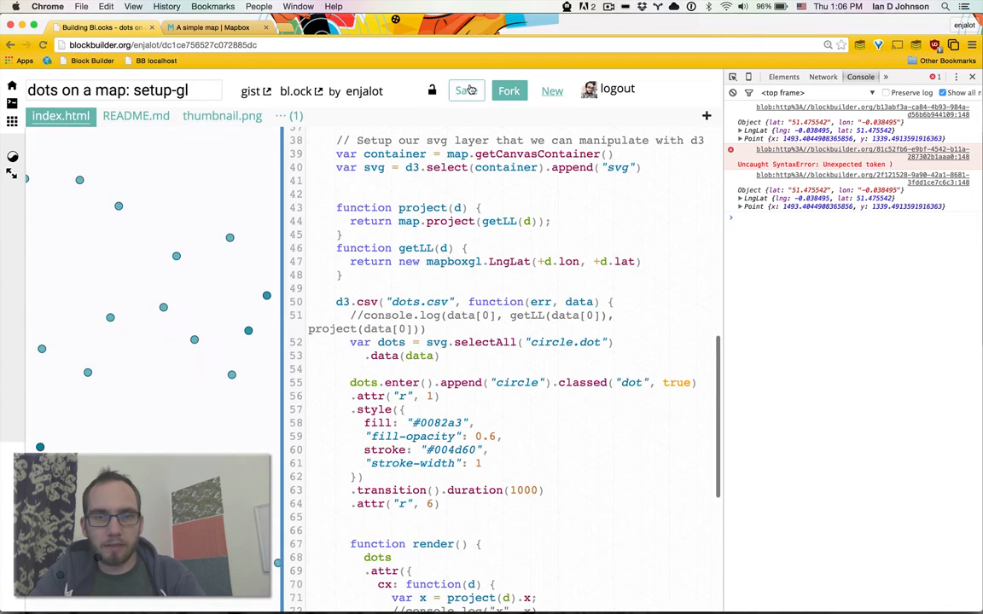
# - Reload the crashed 'Aw, Snap!' page until the blockbuilder block loads again
pyautogui.click(464, 90)
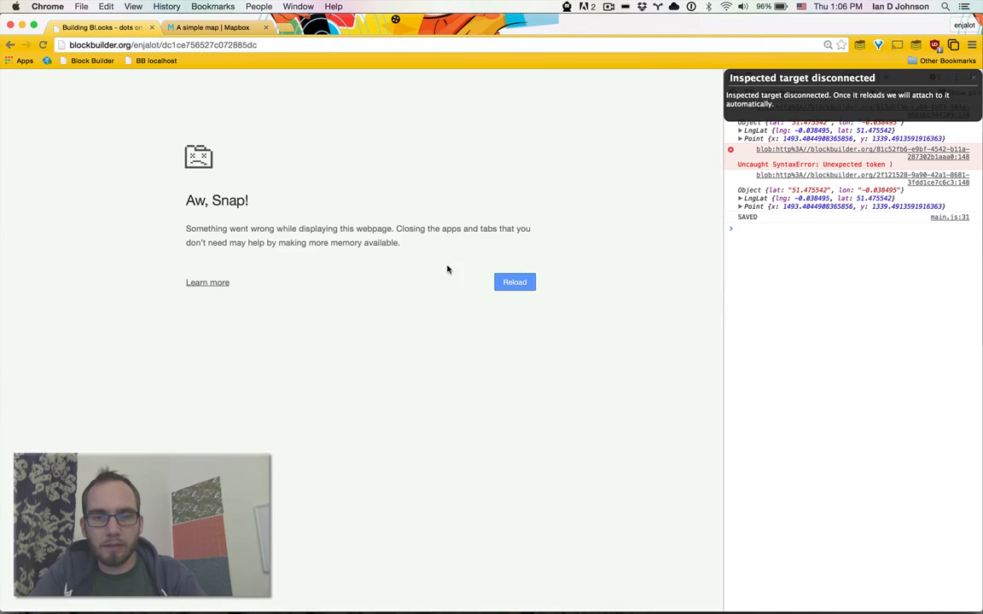
pyautogui.click(515, 282)
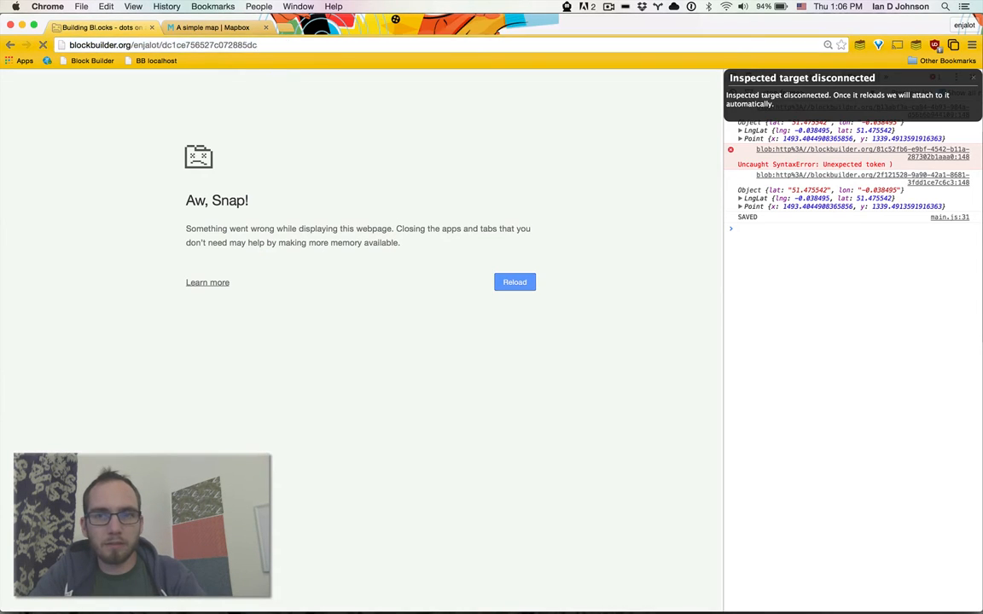
pyautogui.click(516, 281)
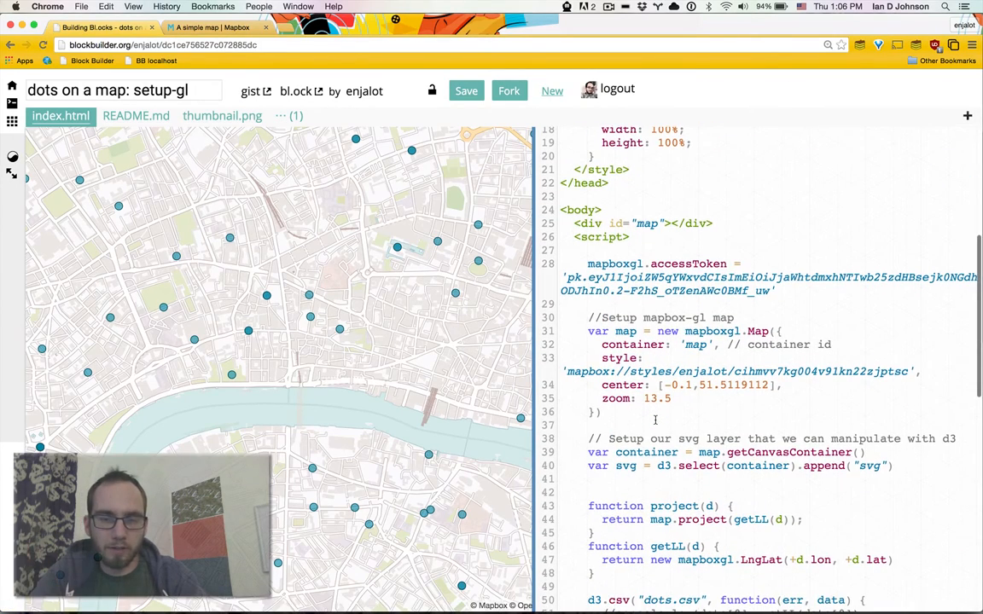
# - Scroll through index.html to locate the render() function
pyautogui.scroll(-3)
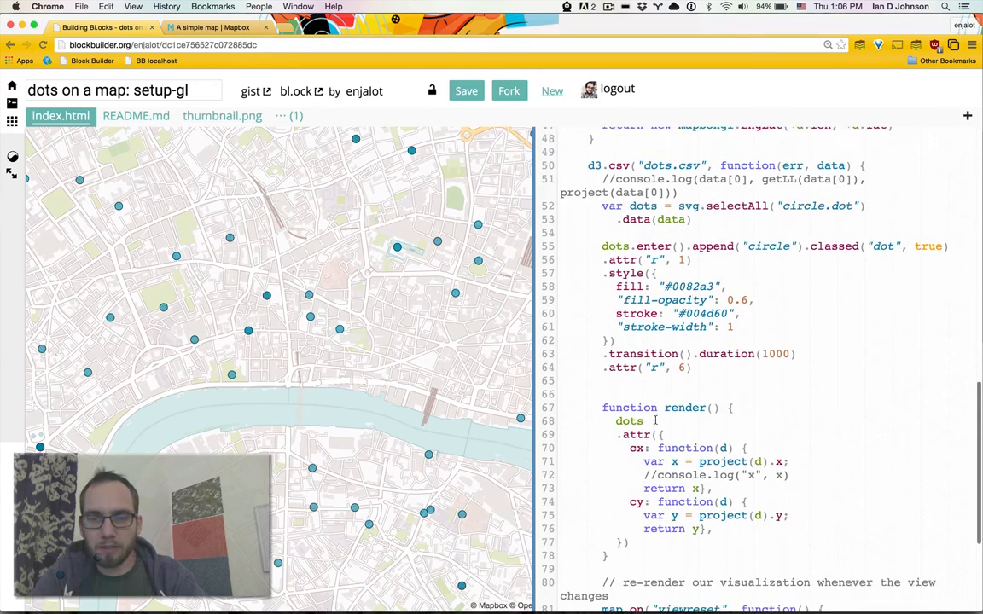
pyautogui.scroll(-3)
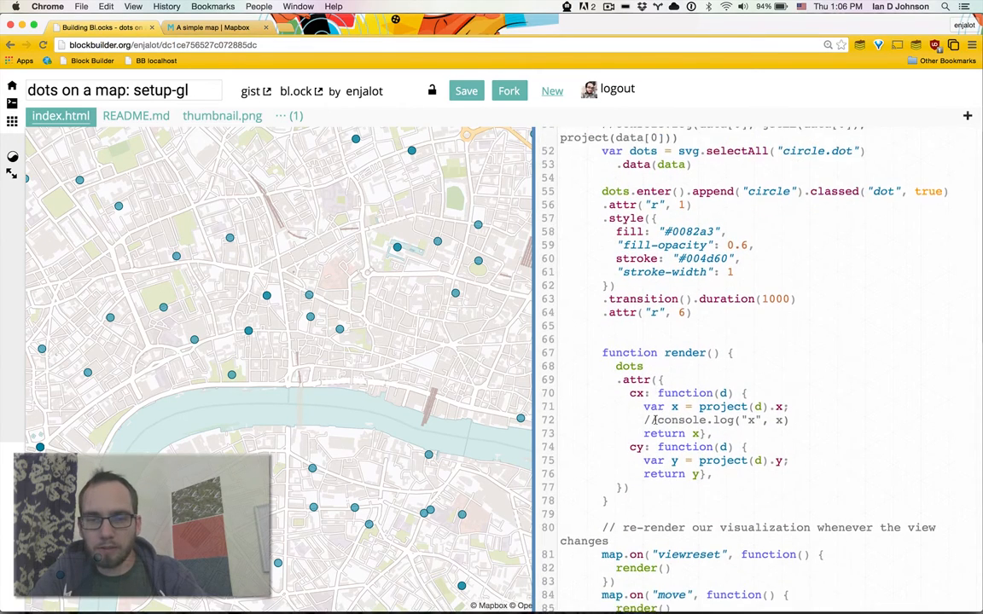
pyautogui.scroll(3)
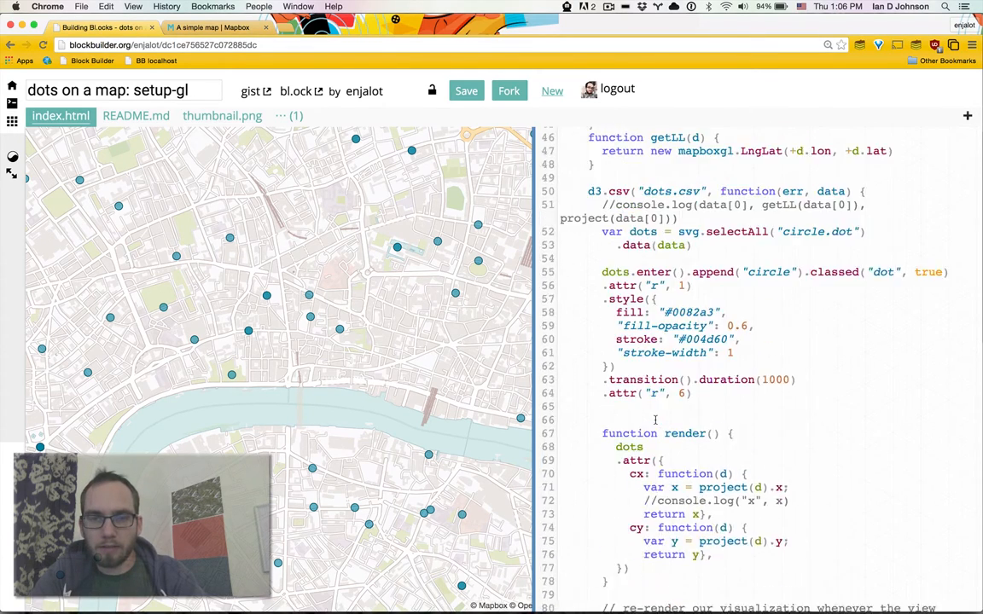
pyautogui.scroll(3)
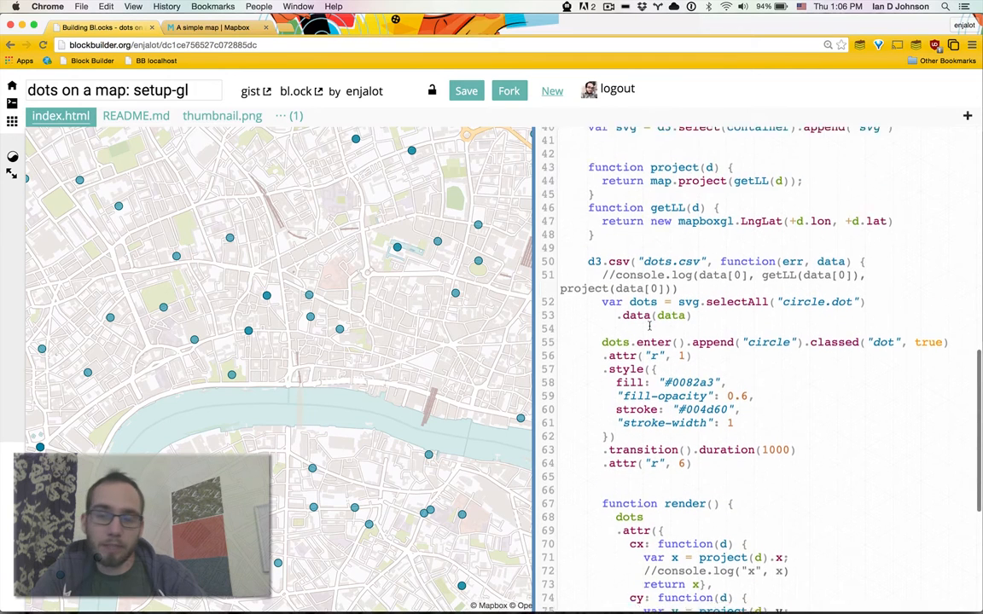
pyautogui.scroll(3)
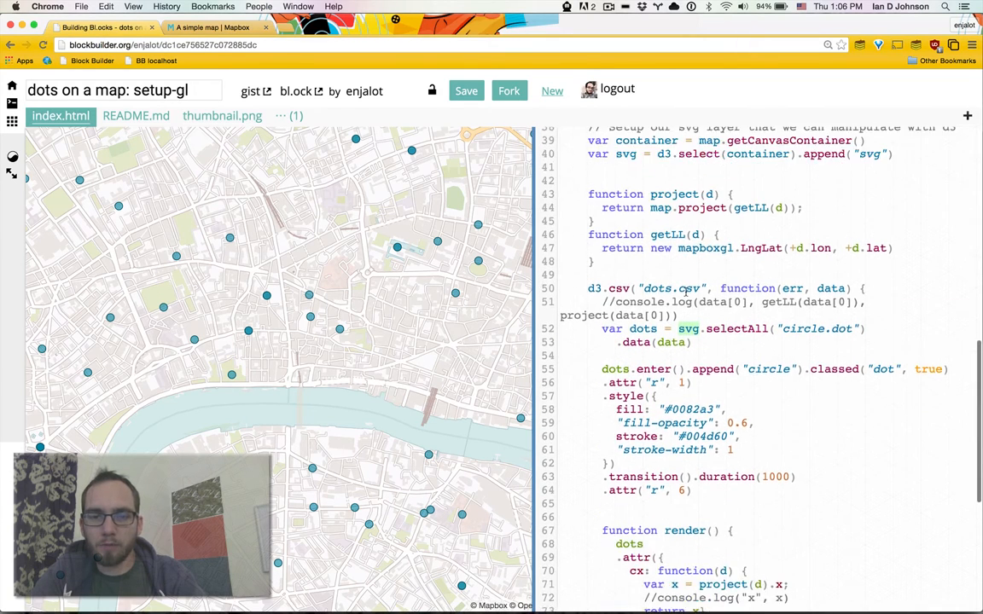
pyautogui.scroll(-3)
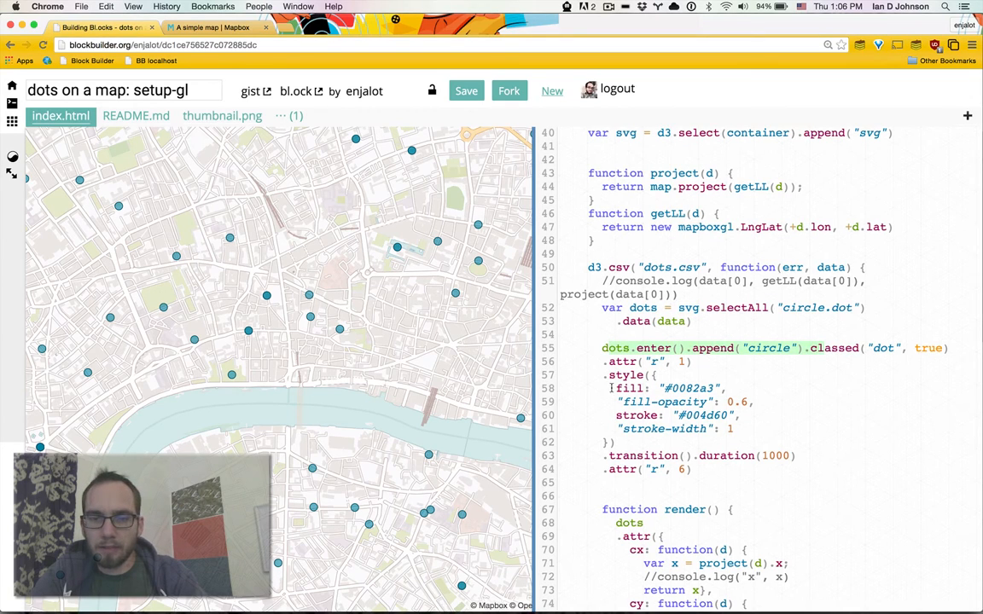
pyautogui.scroll(-3)
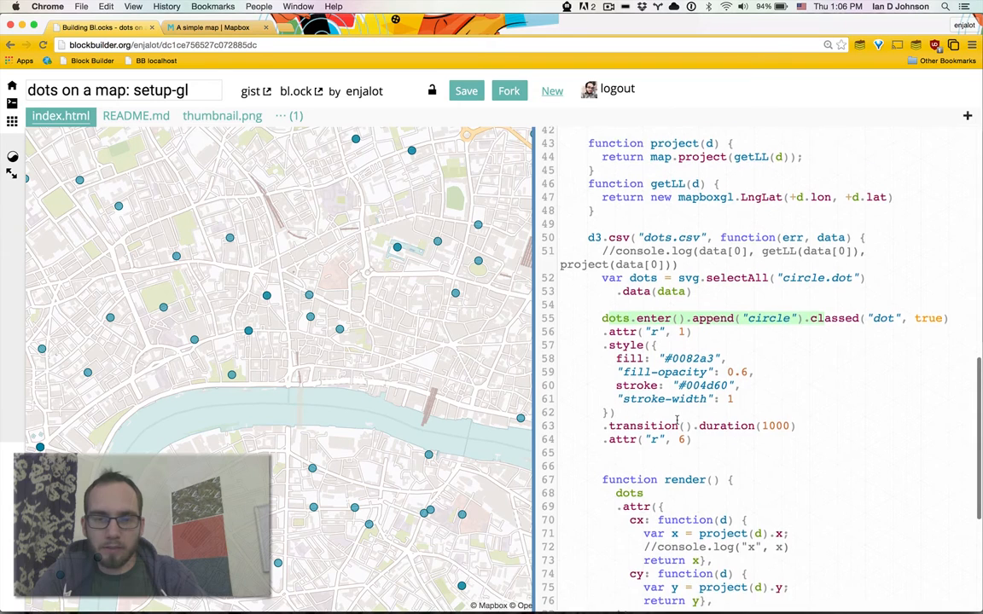
pyautogui.scroll(-3)
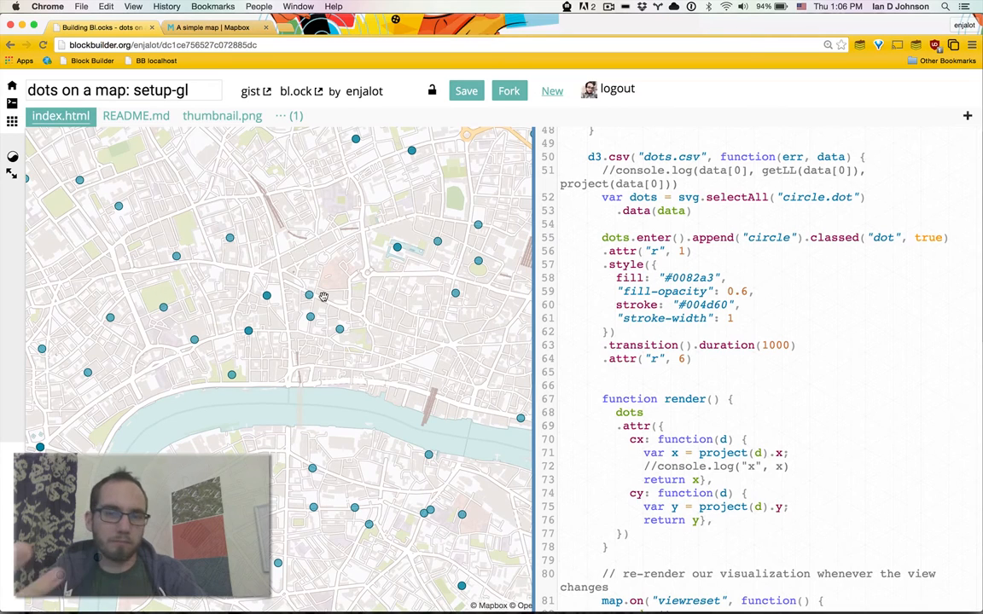
pyautogui.scroll(-3)
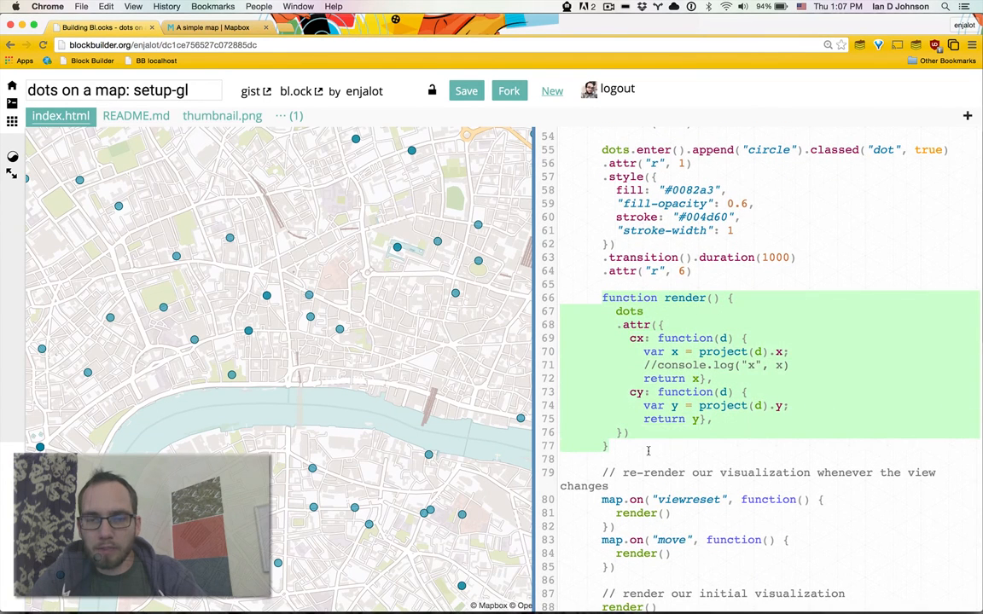
# - Delete the commented console.log lines in cx and cy and tidy the returns
pyautogui.click(621, 432)
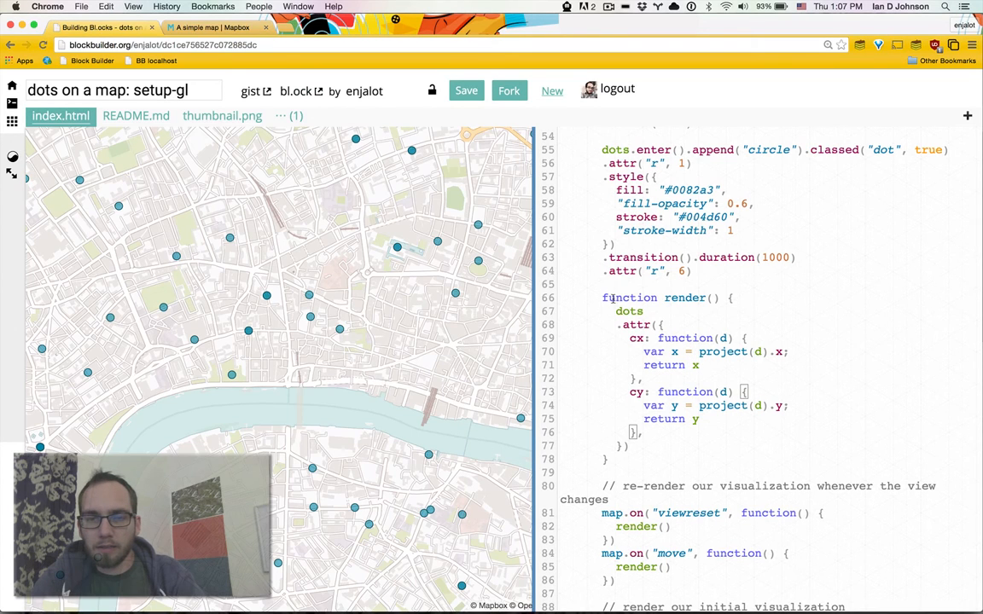
pyautogui.scroll(-3)
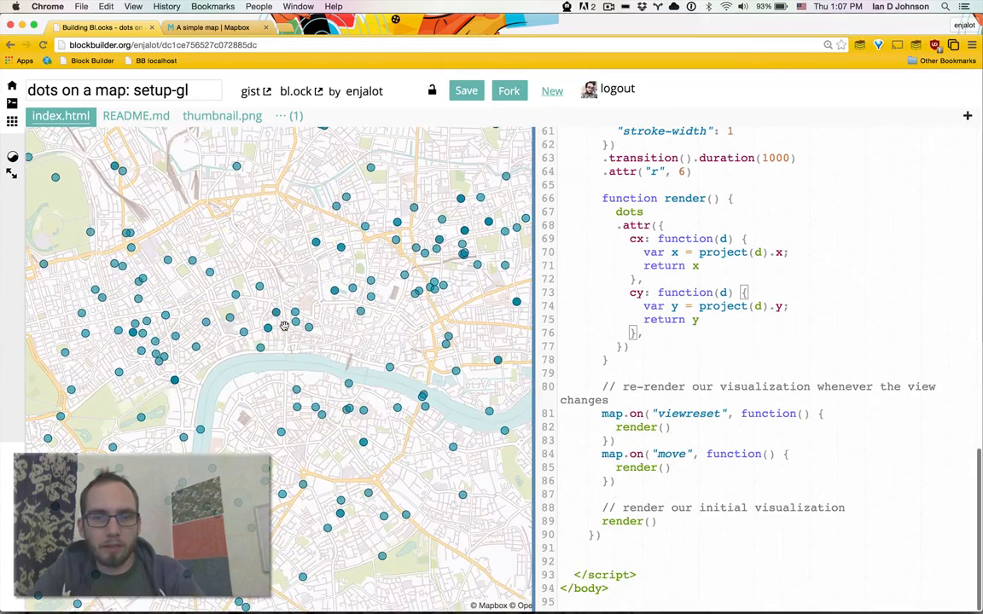
# - Pan the map across central London and toward the river, watching the dots follow
pyautogui.moveTo(283, 327); pyautogui.dragTo(92, 394)
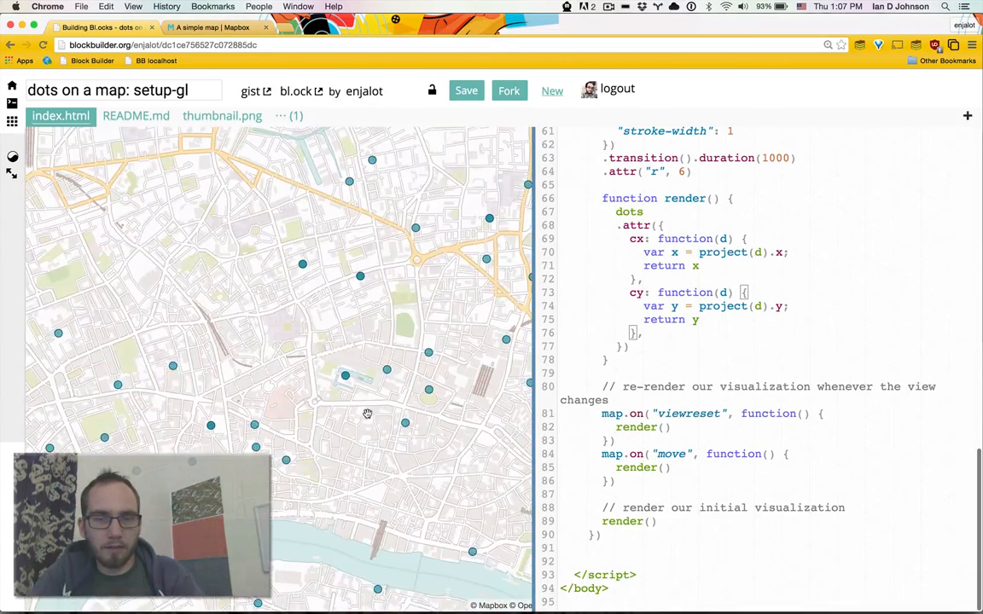
pyautogui.moveTo(366, 415); pyautogui.dragTo(338, 319)
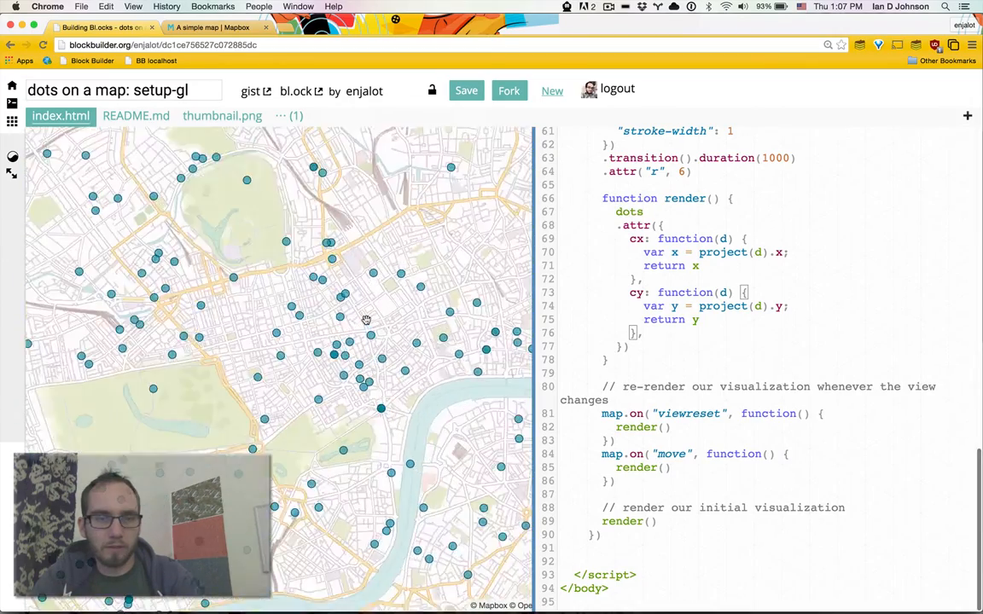
pyautogui.moveTo(365, 321); pyautogui.dragTo(265, 348)
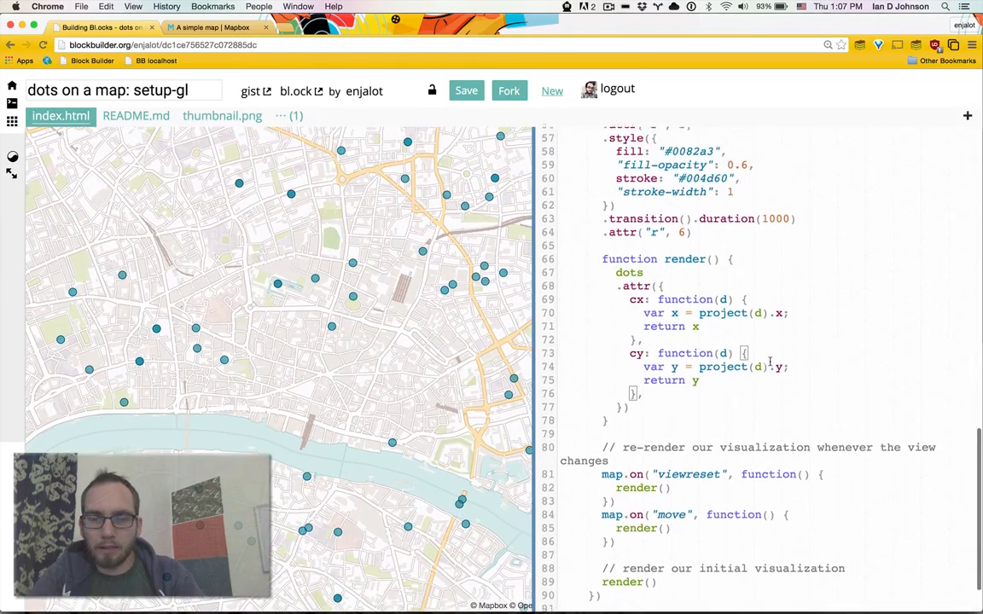
pyautogui.scroll(3)
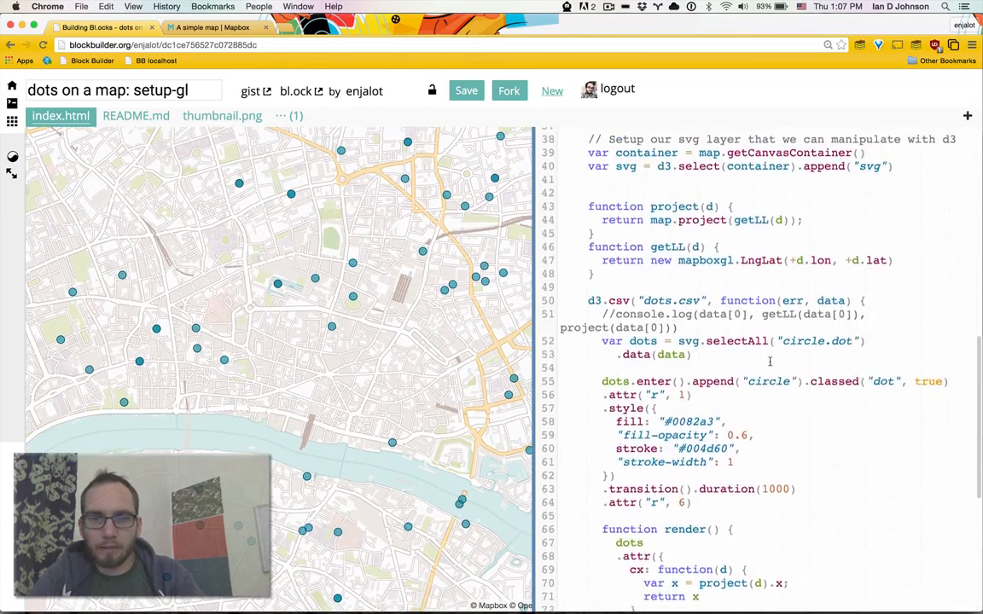
pyautogui.scroll(3)
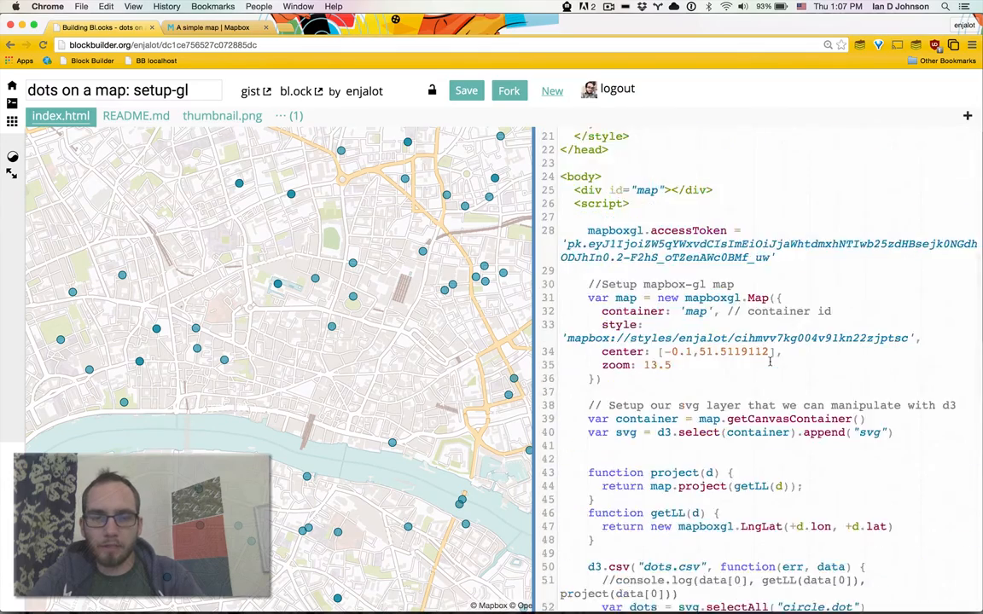
pyautogui.scroll(-3)
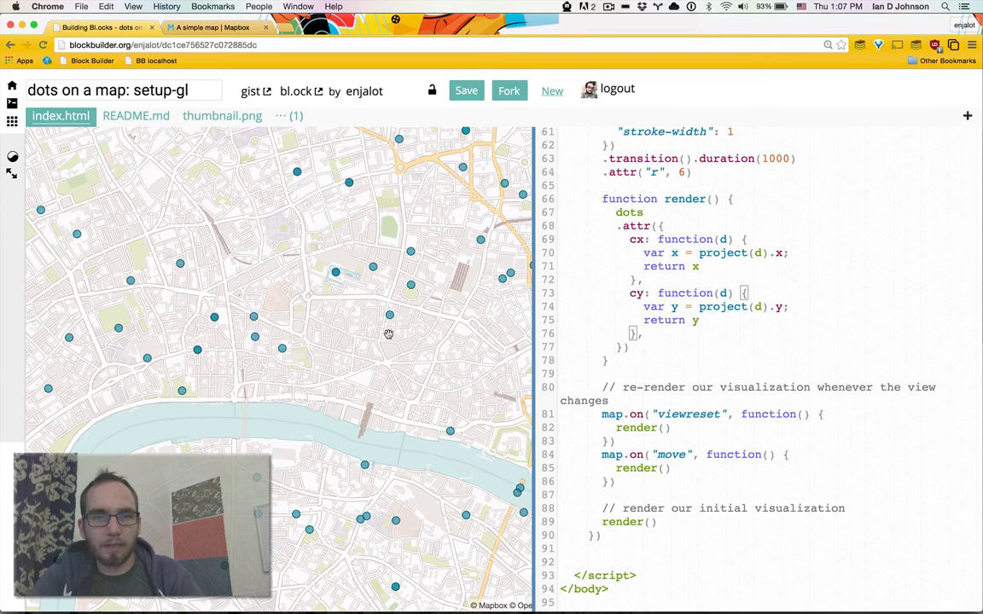
pyautogui.moveTo(75, 252)
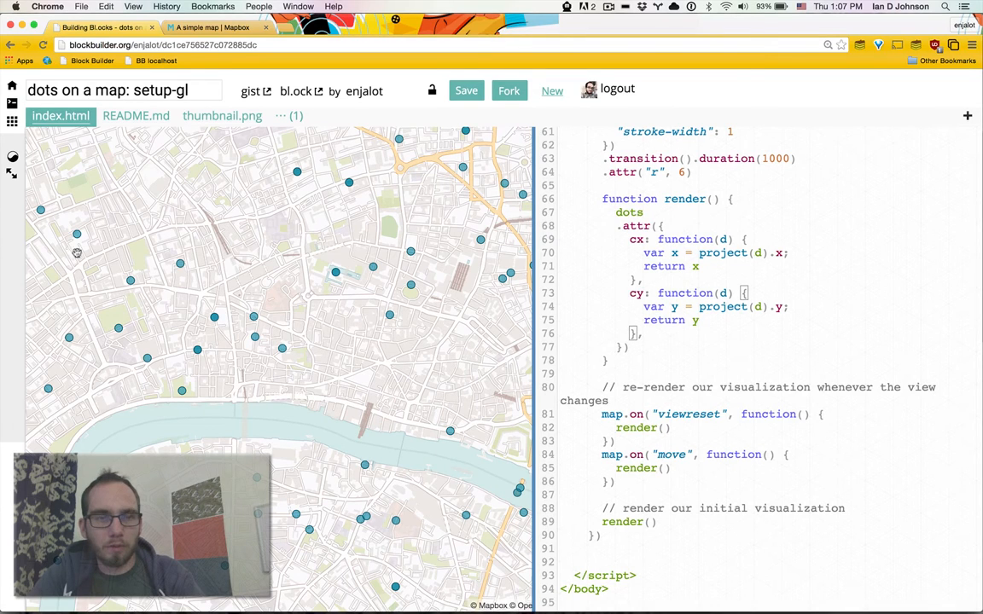
pyautogui.moveTo(227, 379)
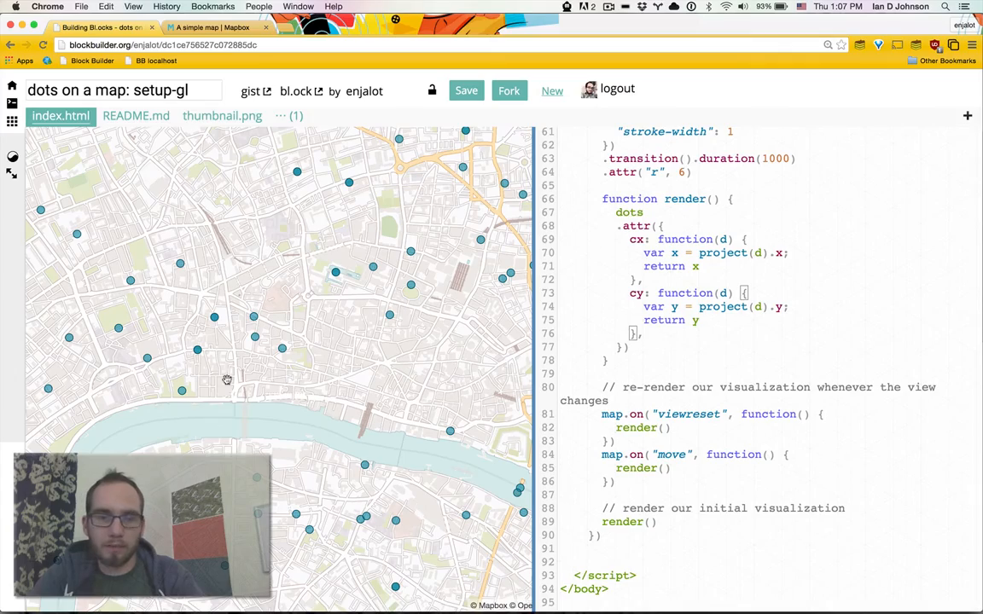
pyautogui.moveTo(359, 344)
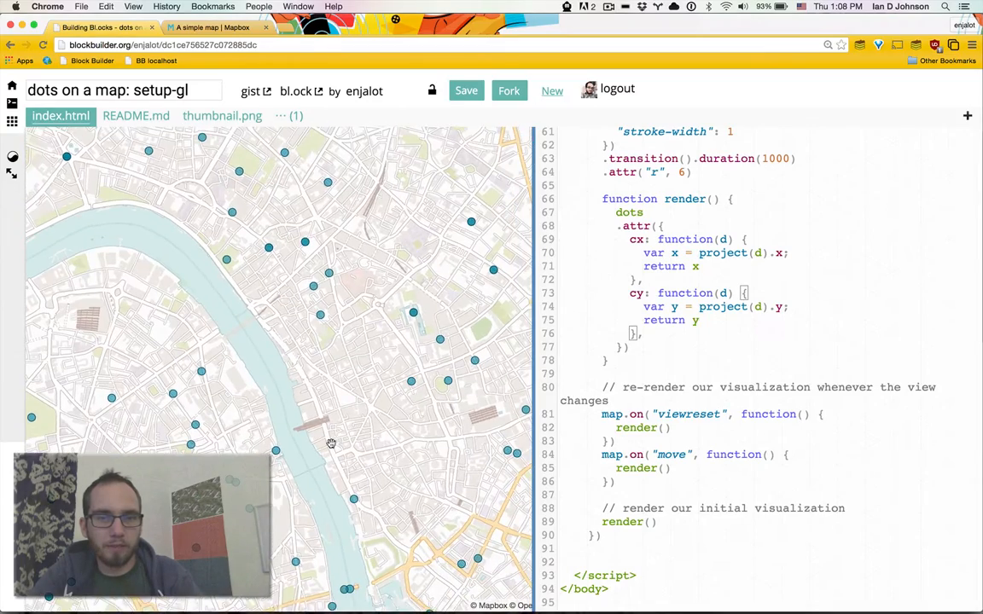
# - Rotate the map and back toward north-up to confirm the dots reproject
pyautogui.moveTo(331, 444); pyautogui.dragTo(314, 308)
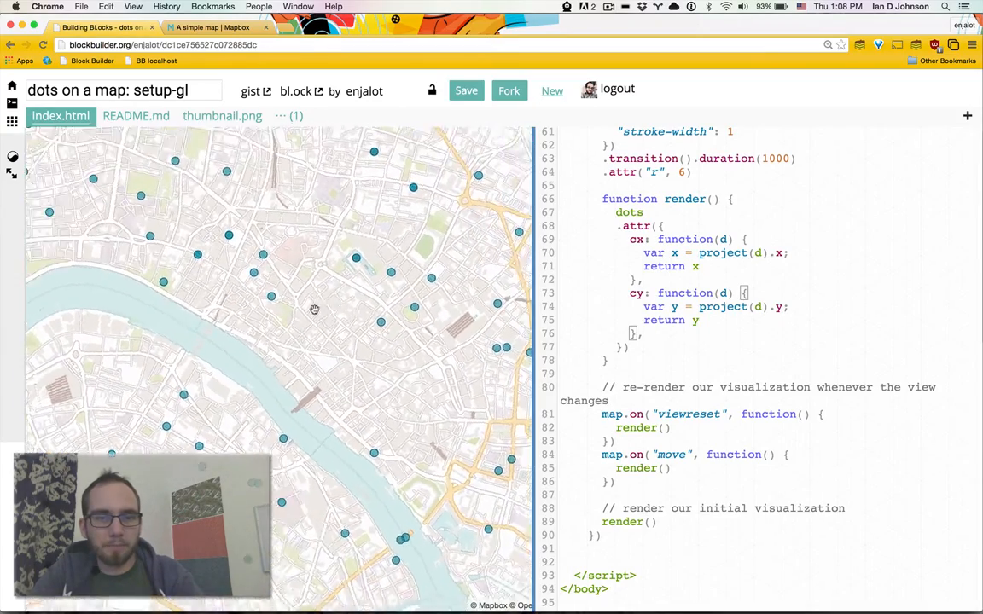
pyautogui.moveTo(314, 311); pyautogui.dragTo(316, 285)
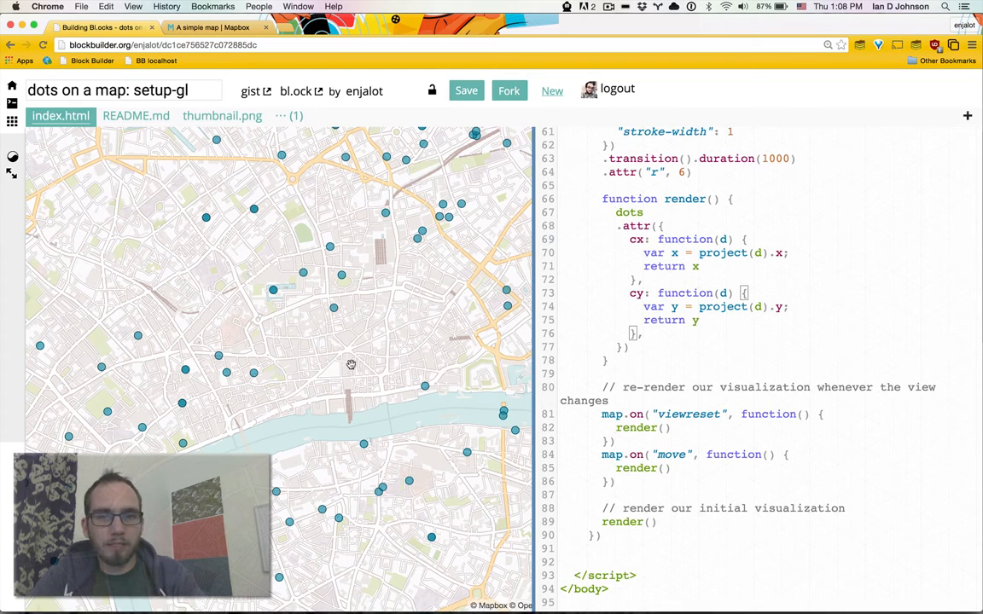
pyautogui.moveTo(352, 365); pyautogui.dragTo(345, 309)
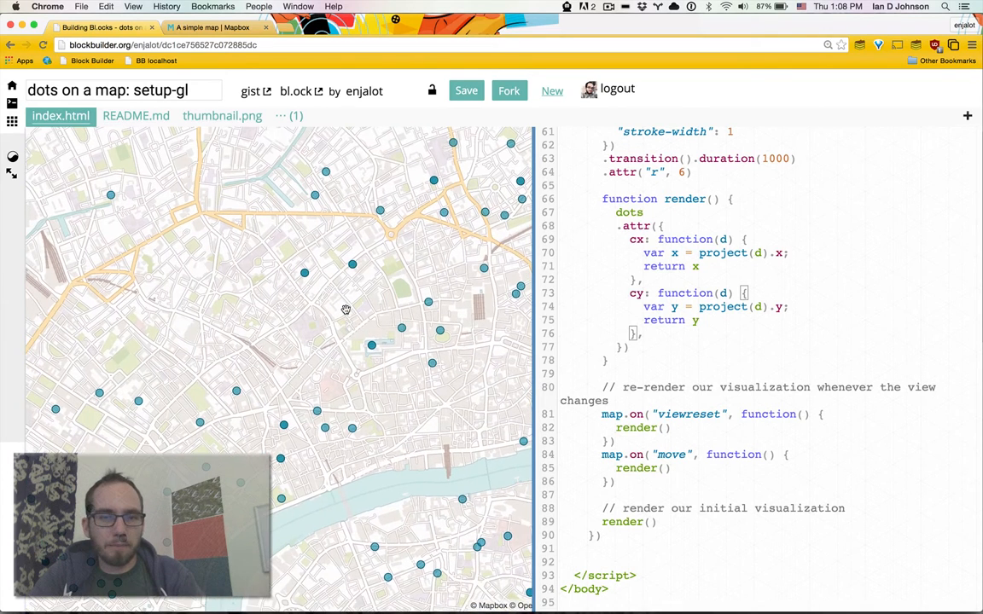